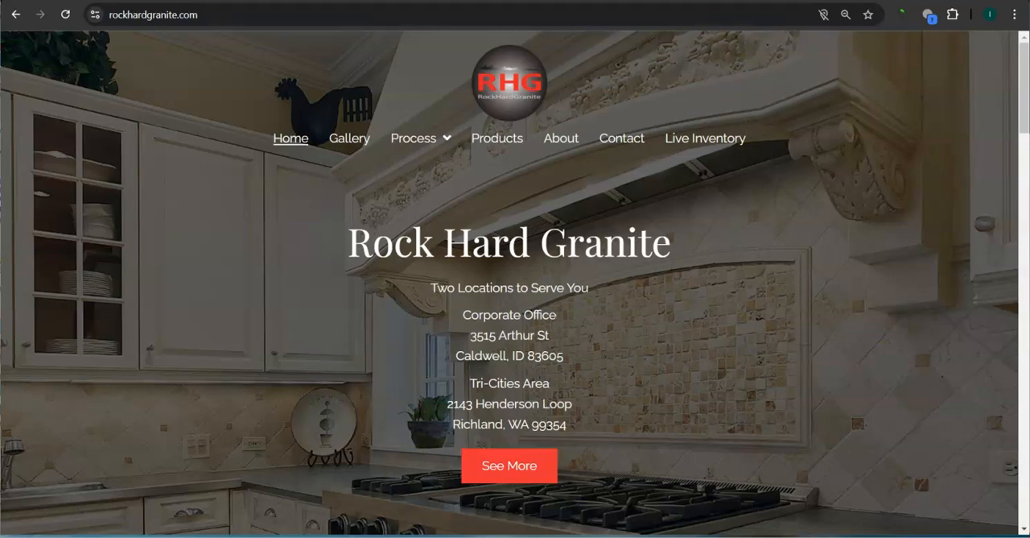
Copy the Rock Hard Granite homepage text into WordCounter: 263 words, 1,691 characters.
text(us.floform.com)
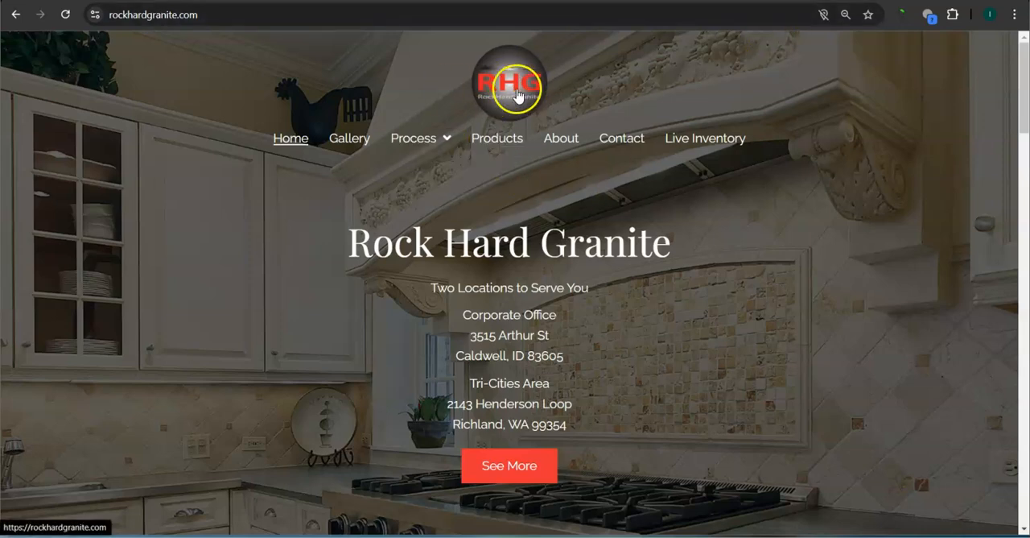
scroll(down, 3)
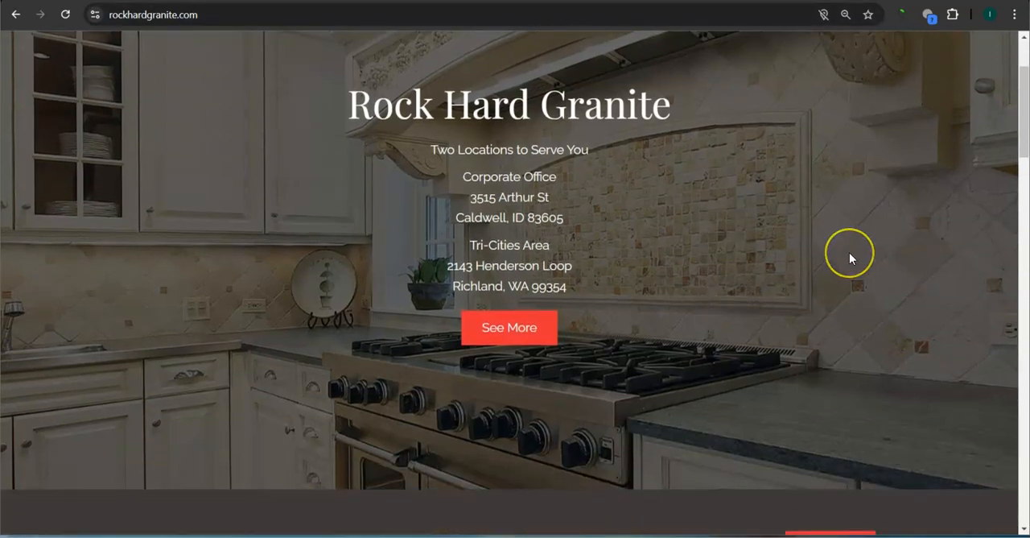
scroll(down, 3)
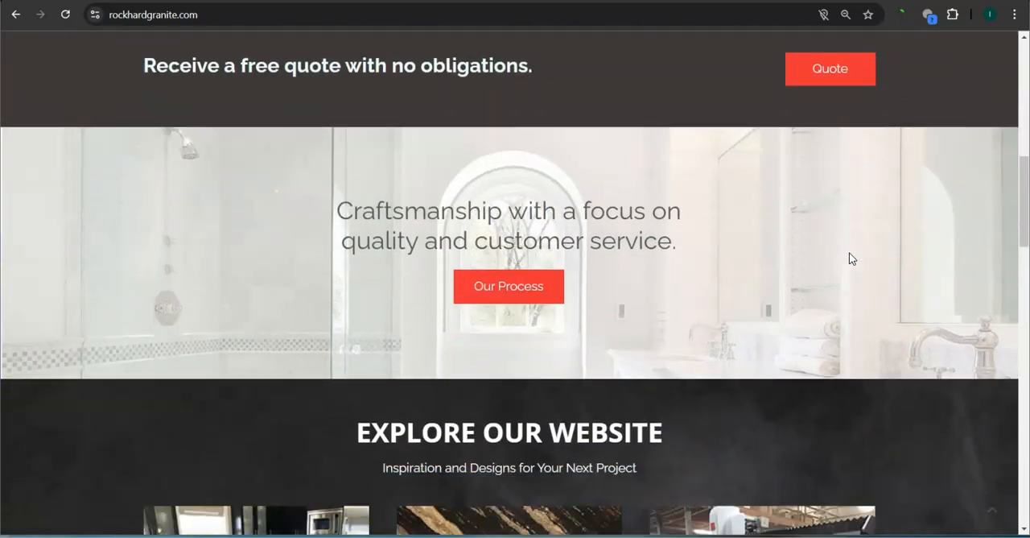
scroll(down, 3)
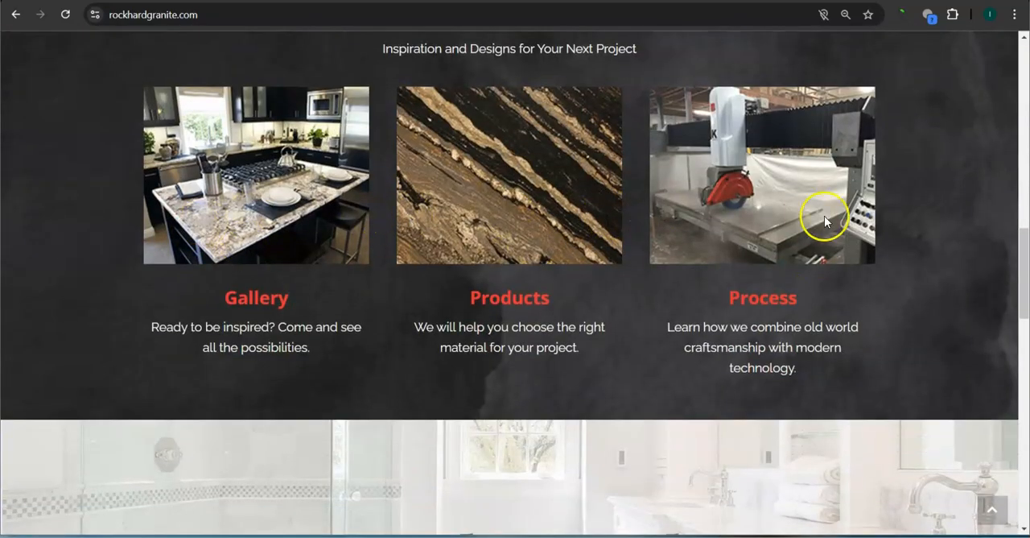
scroll(up, 3)
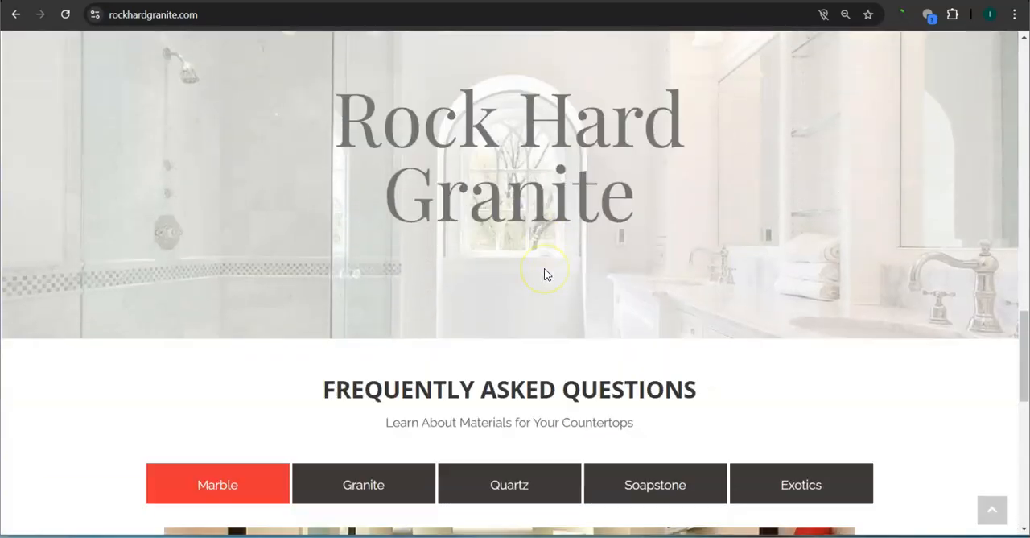
scroll(down, 3)
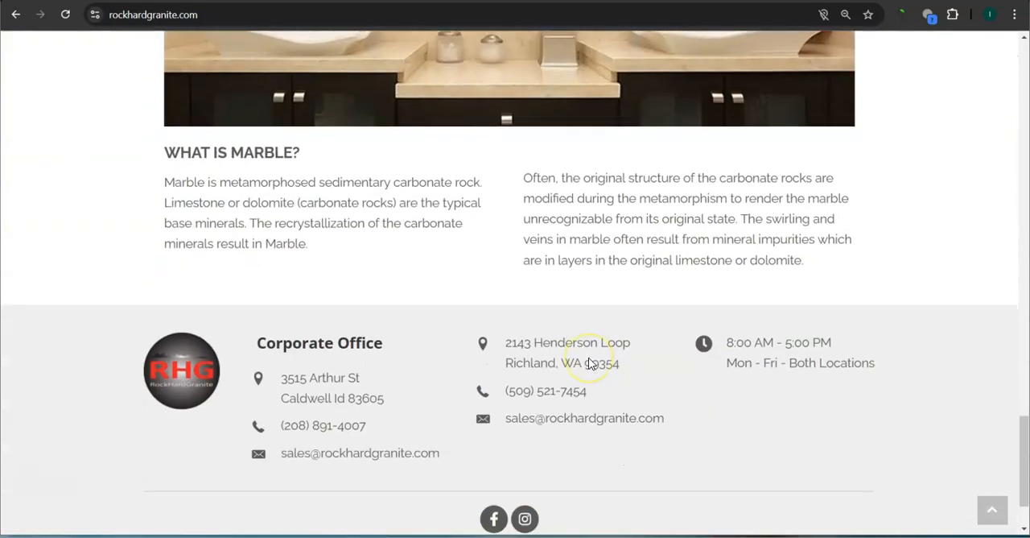
scroll(down, 3)
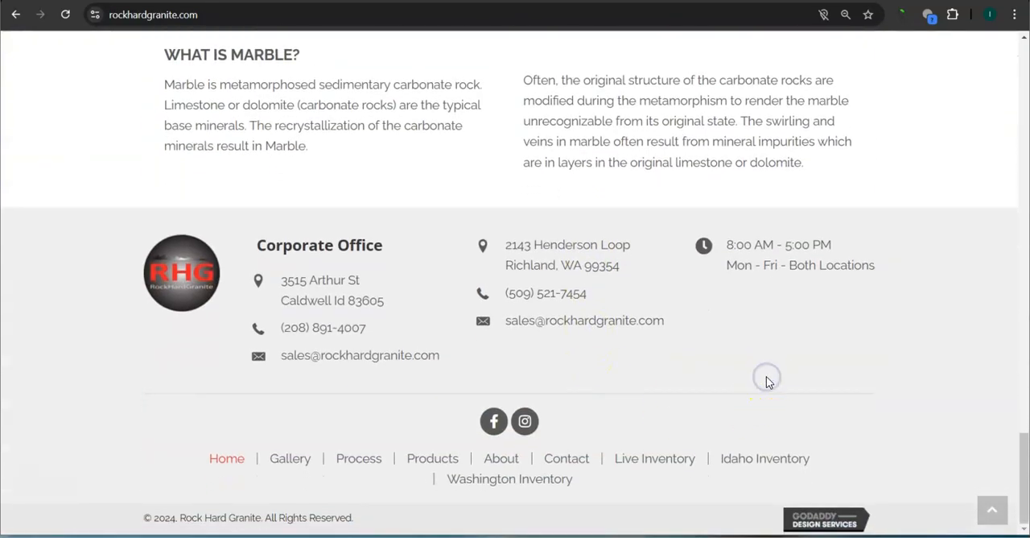
key(ctrl+a)
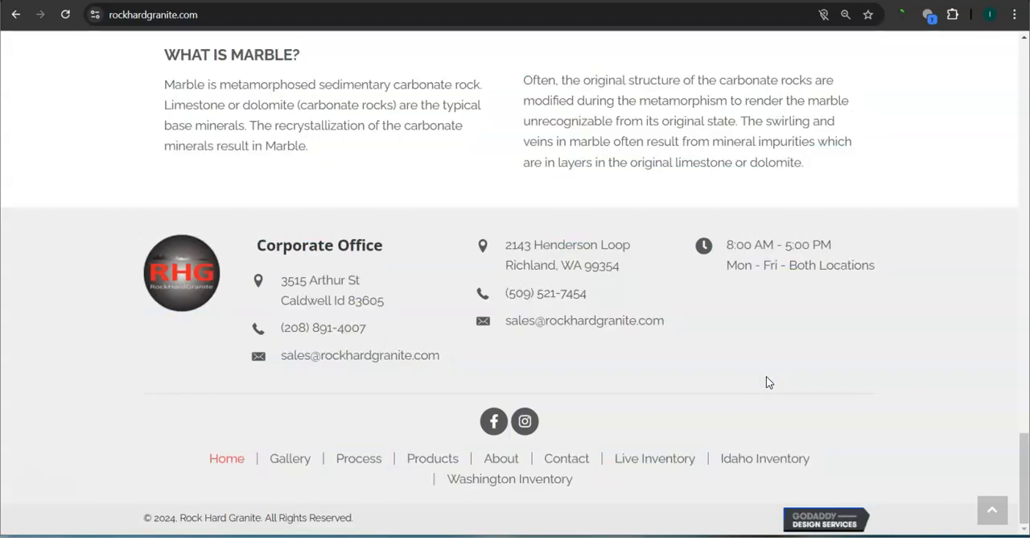
mouse_move(859, 89)
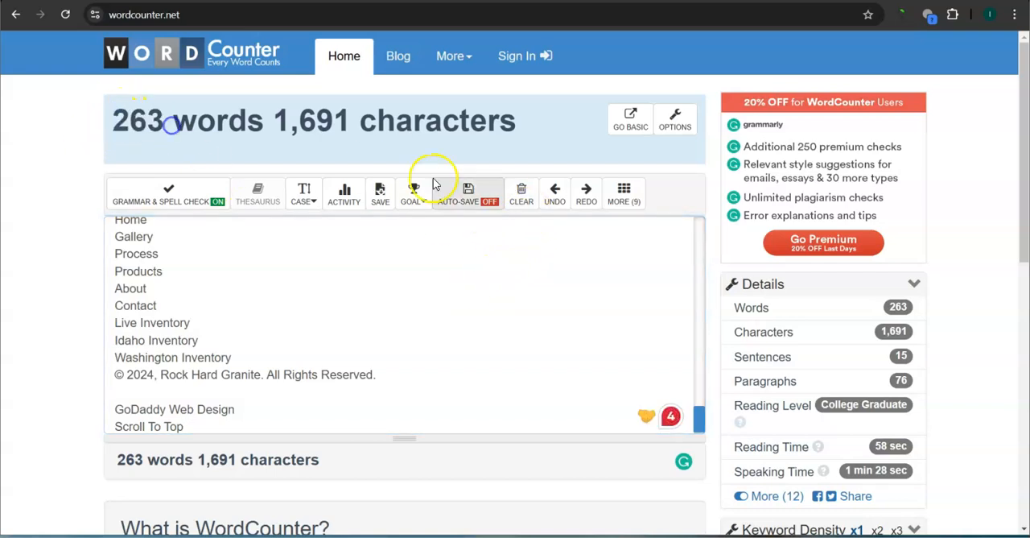
click(522, 193)
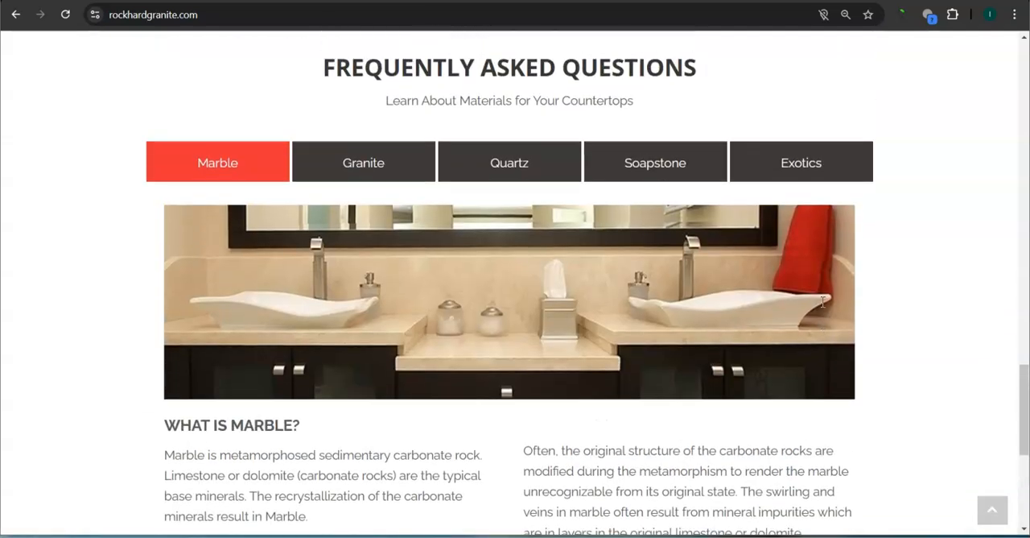
scroll(up, 3)
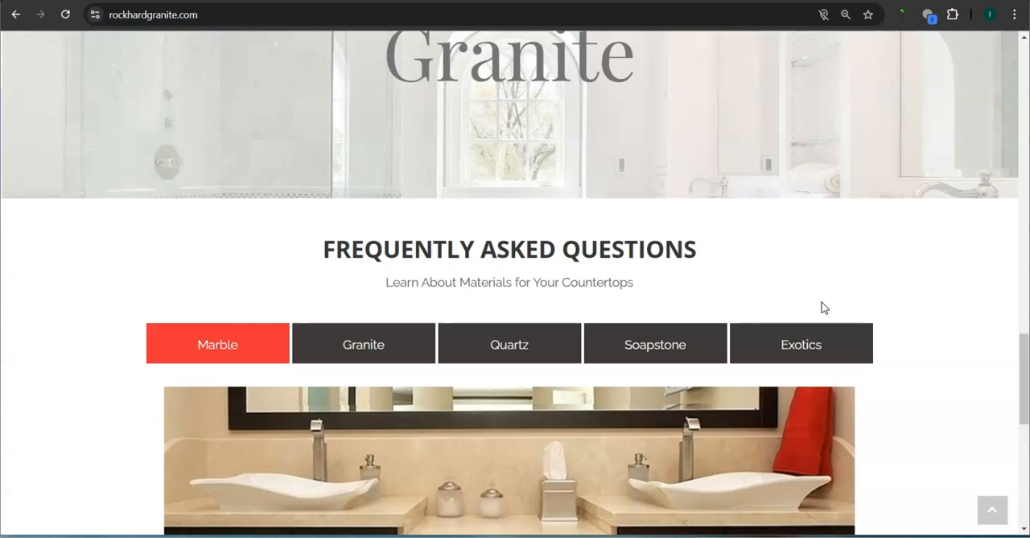
mouse_move(808, 275)
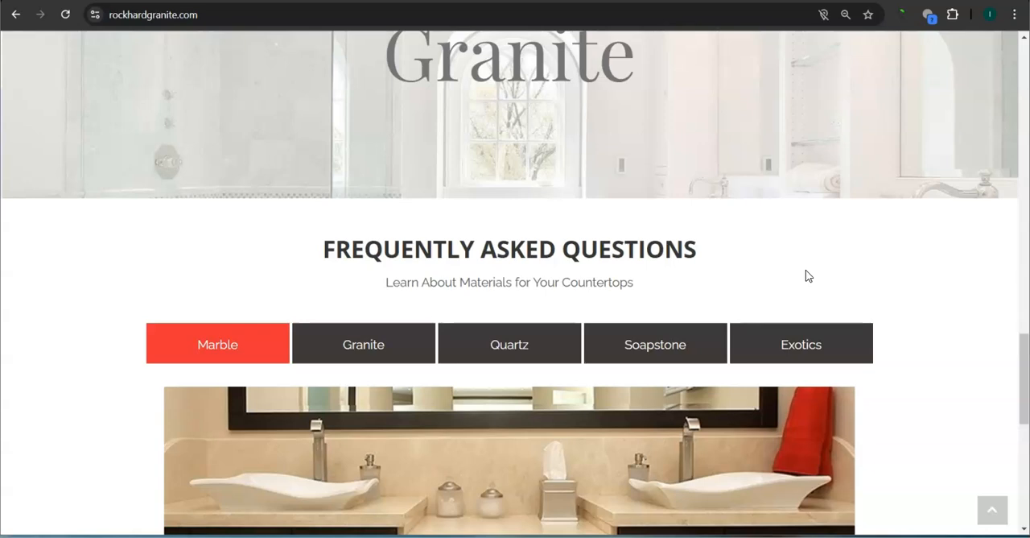
mouse_move(743, 228)
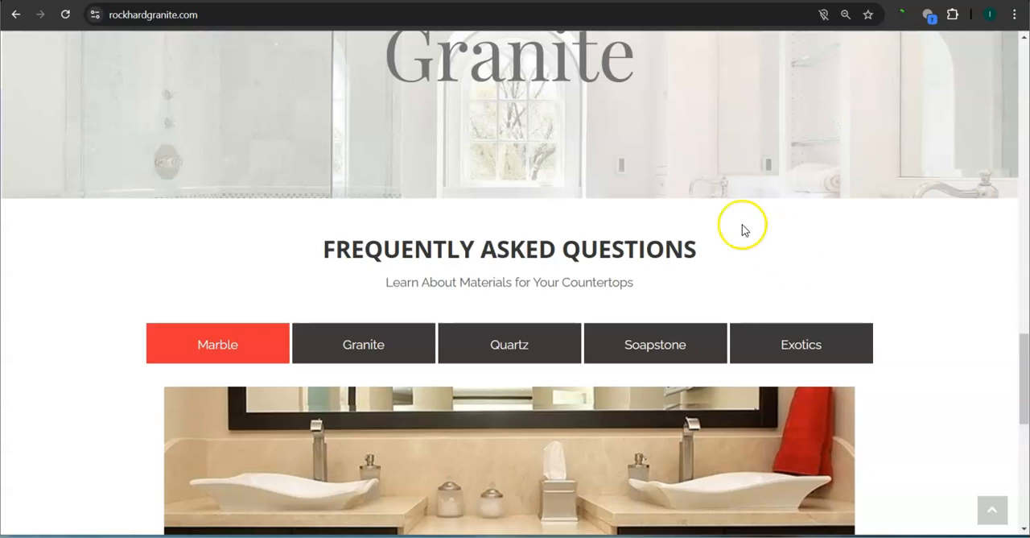
mouse_move(664, 438)
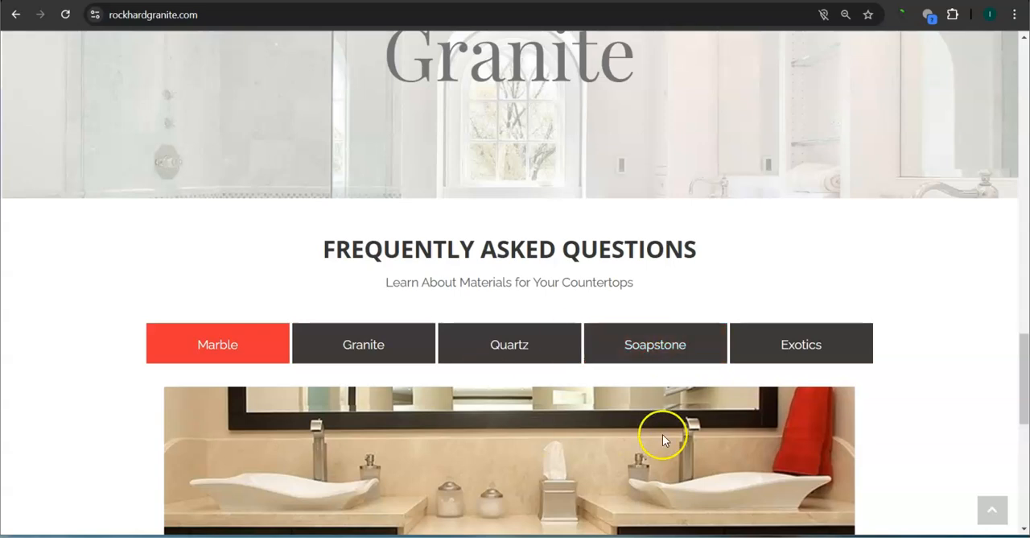
mouse_move(777, 432)
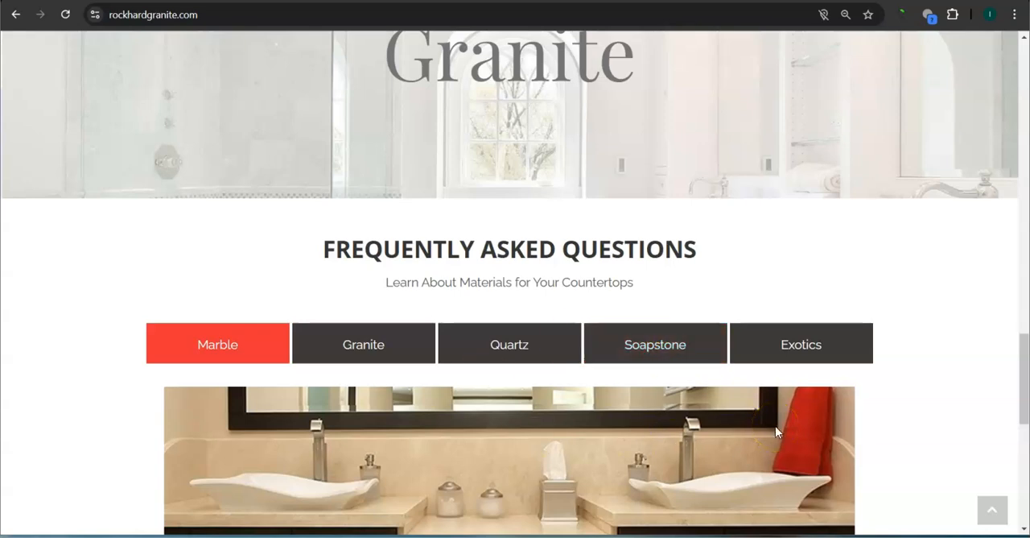
scroll(down, 3)
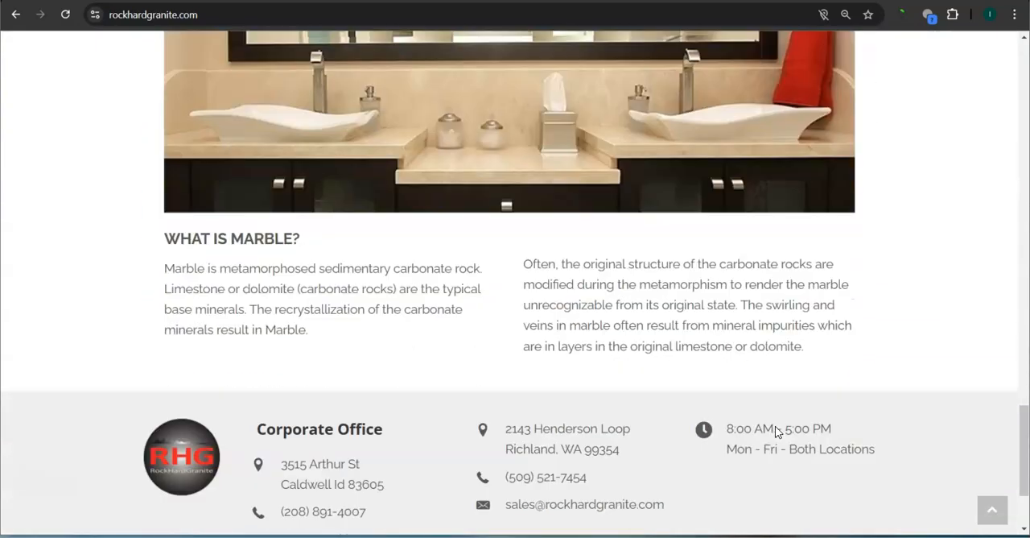
scroll(up, 3)
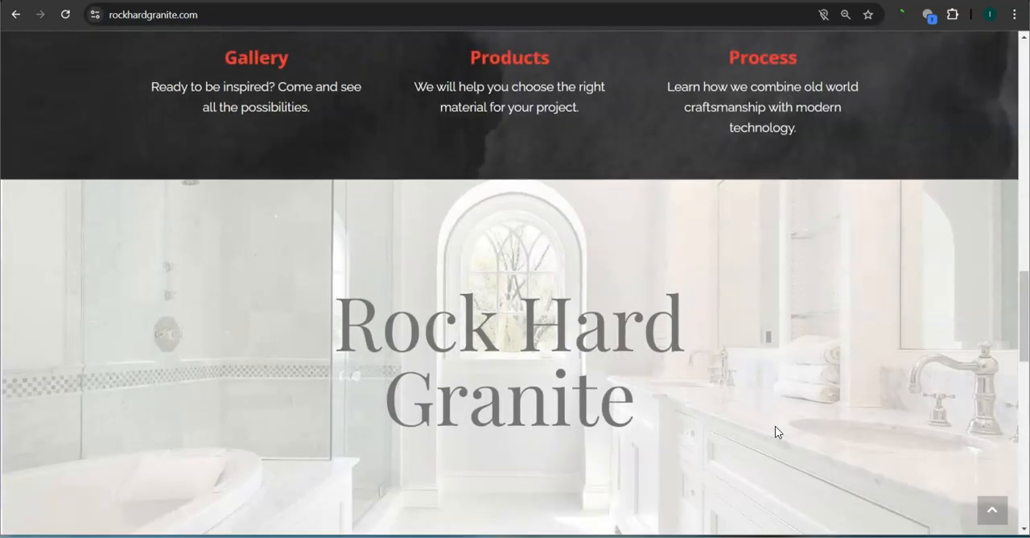
scroll(down, 3)
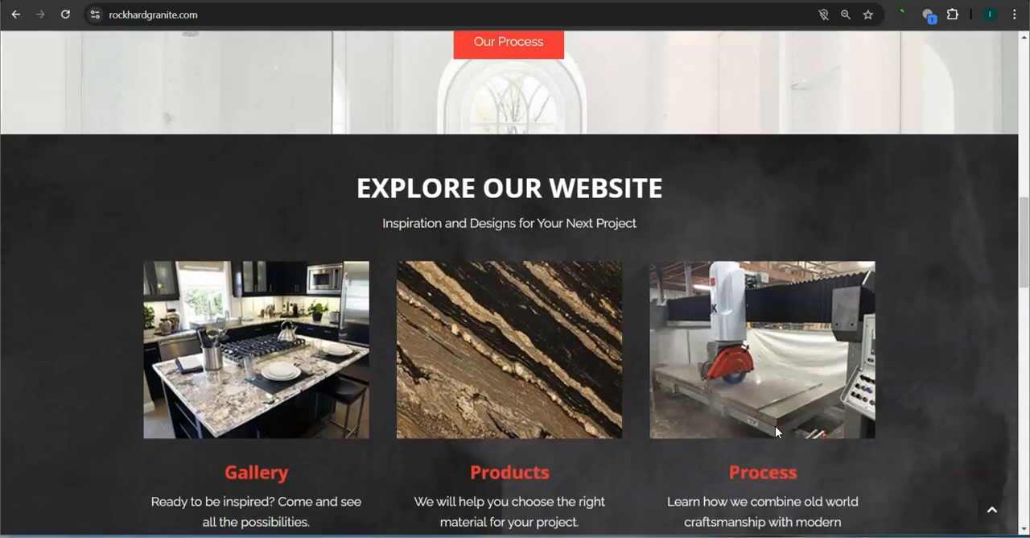
mouse_move(735, 51)
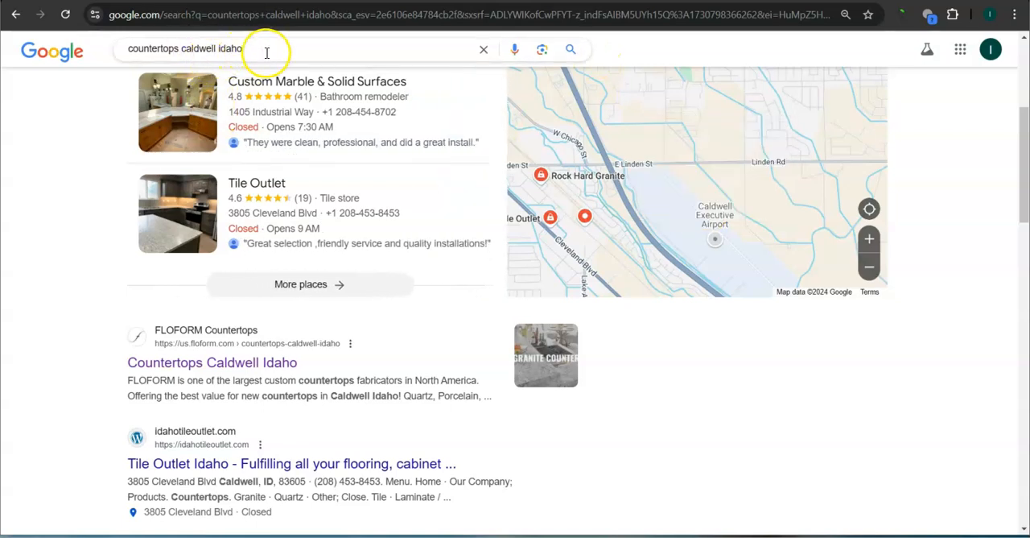
mouse_move(96, 132)
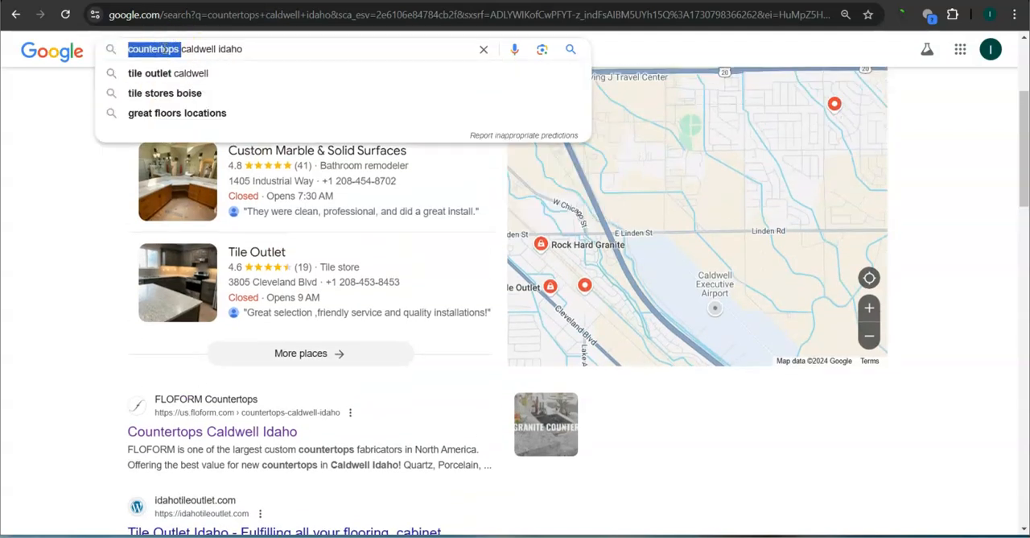
Scroll the 'countertops caldwell idaho' results to the FLOFORM Countertops organic listing.
click(262, 49)
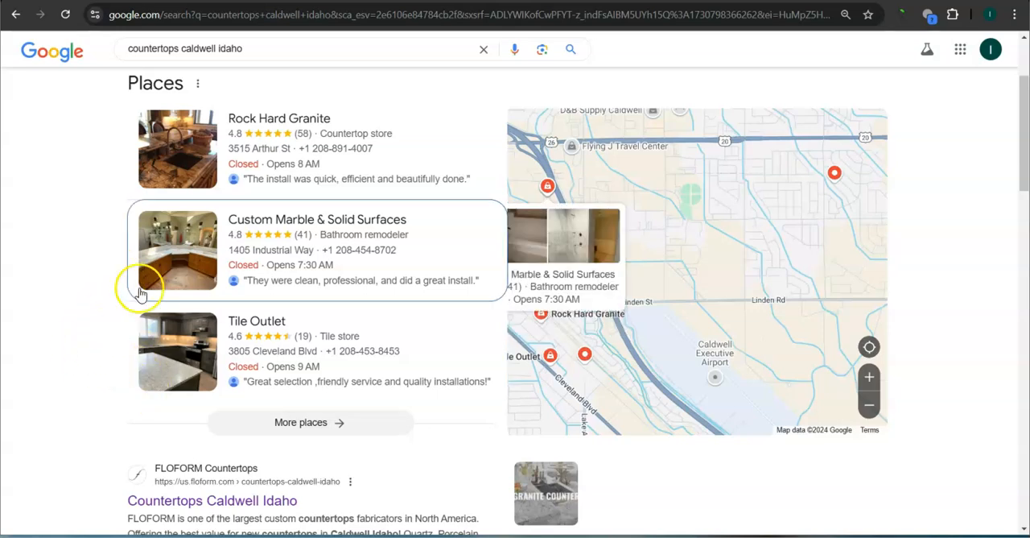
mouse_move(295, 177)
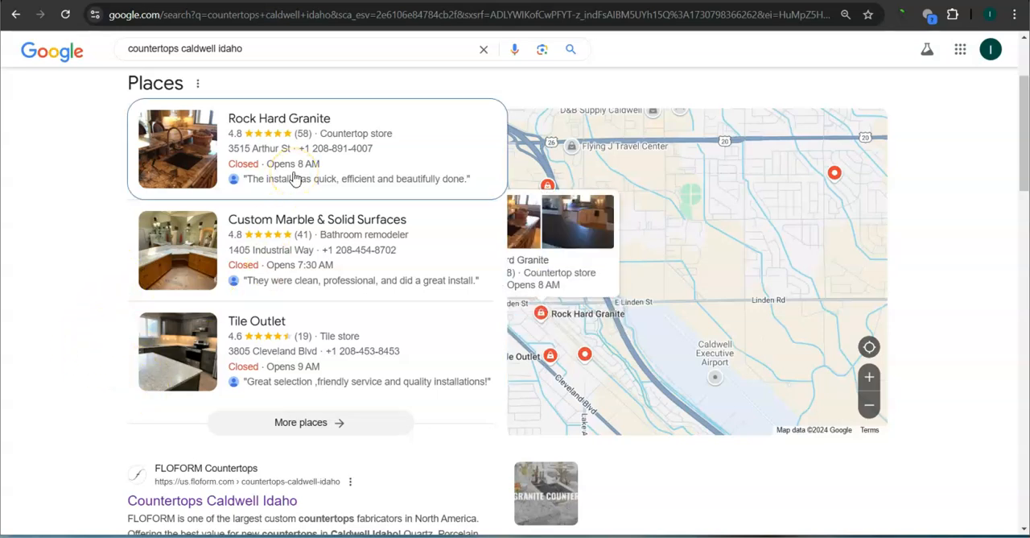
mouse_move(87, 172)
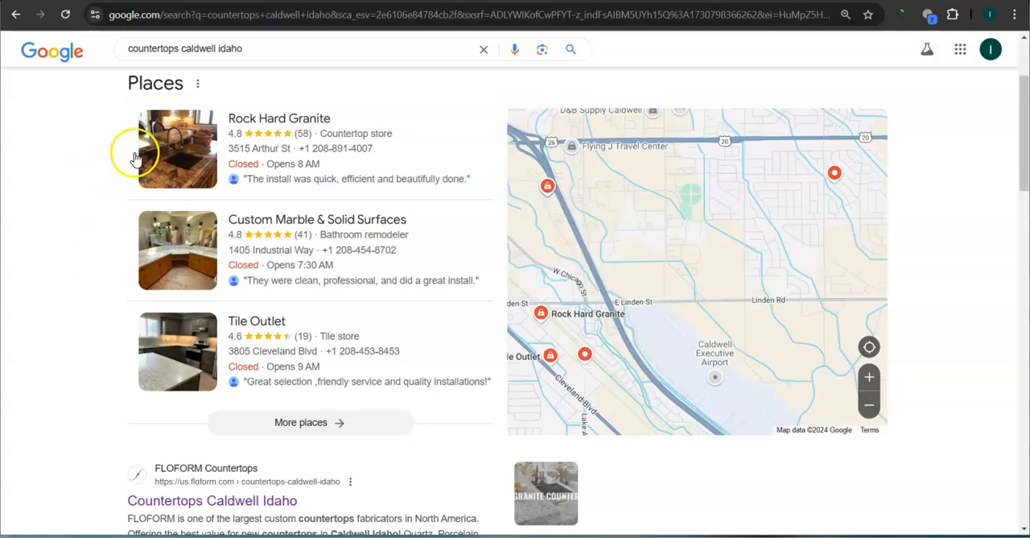
scroll(down, 3)
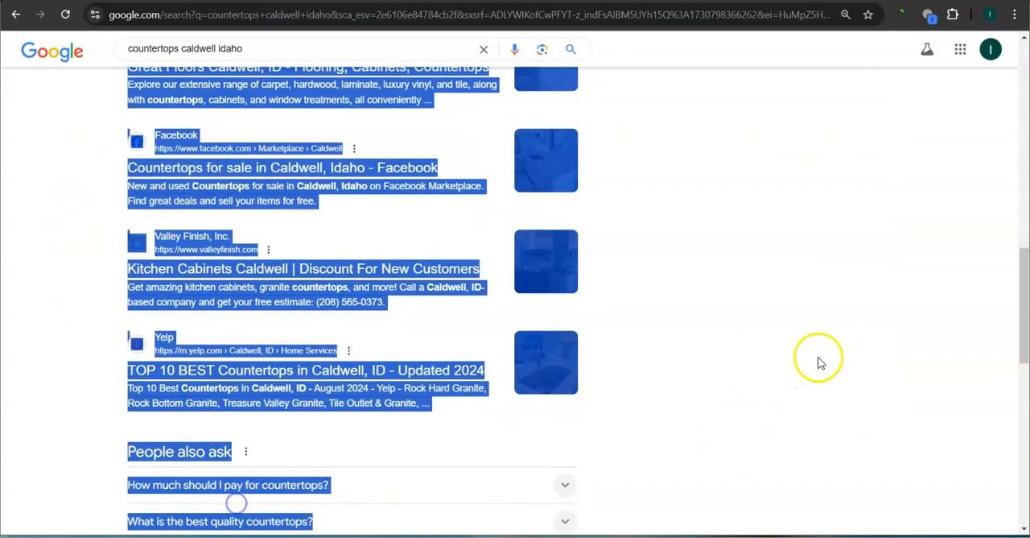
scroll(up, 3)
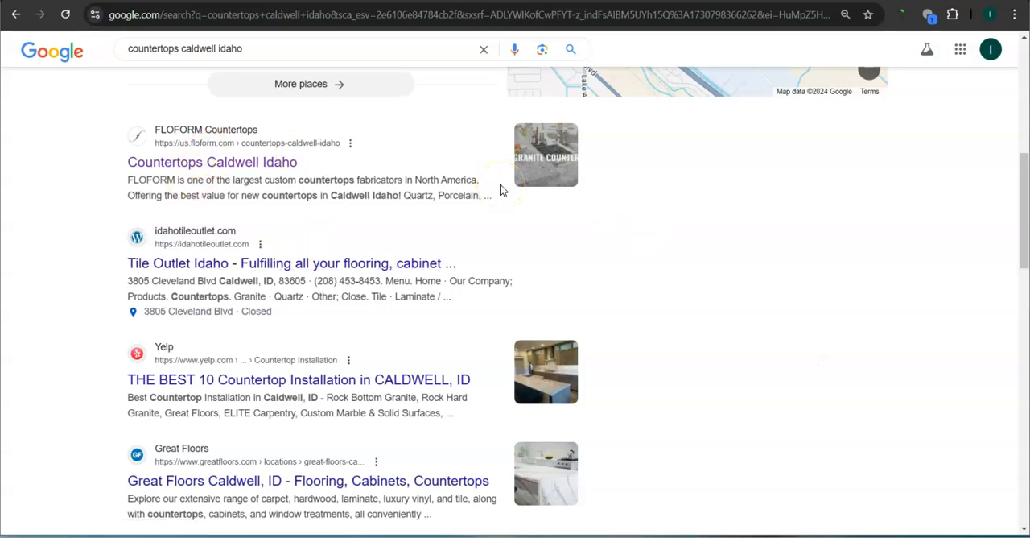
mouse_move(672, 332)
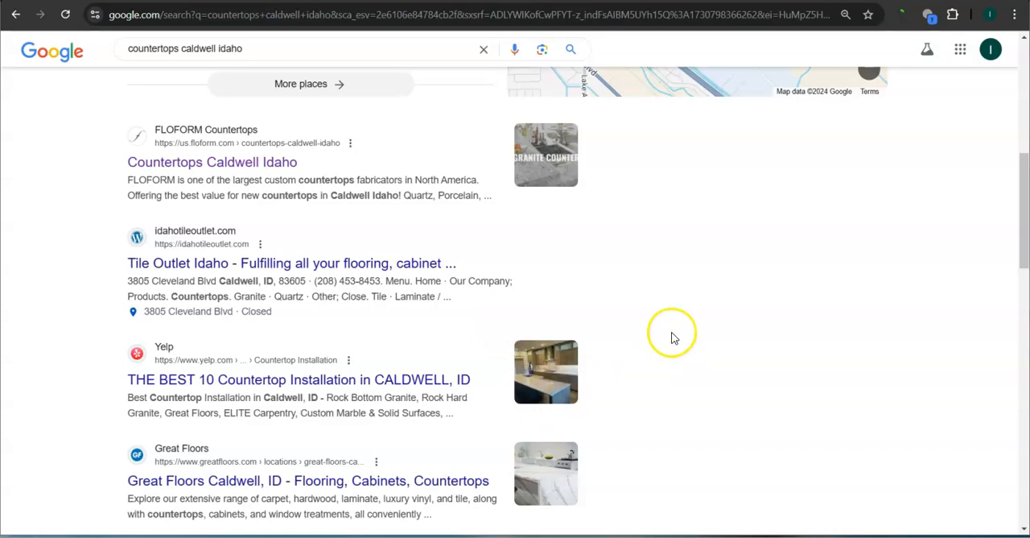
Open the FLOFORM result, scroll its homepage to the footer, and select all text.
click(212, 162)
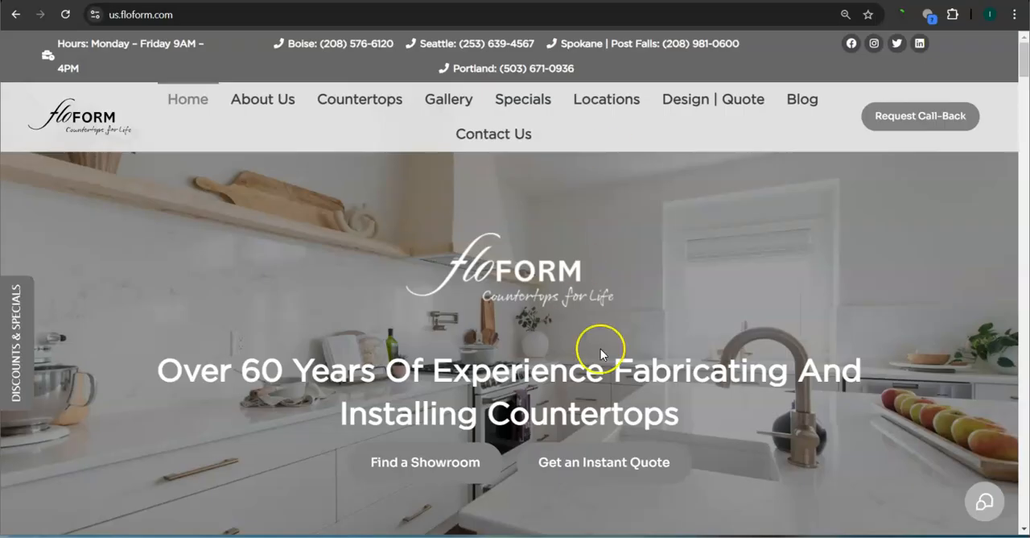
scroll(down, 3)
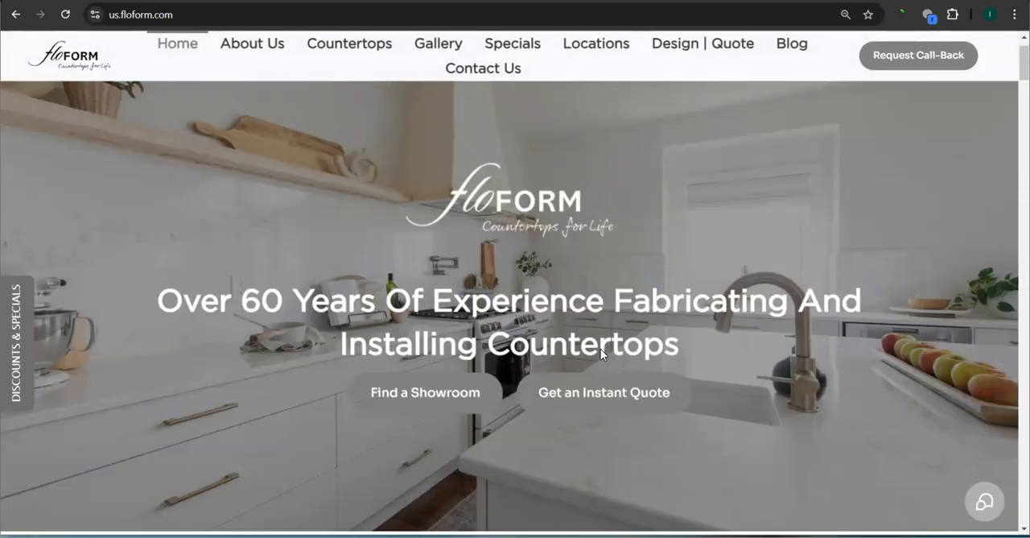
scroll(down, 3)
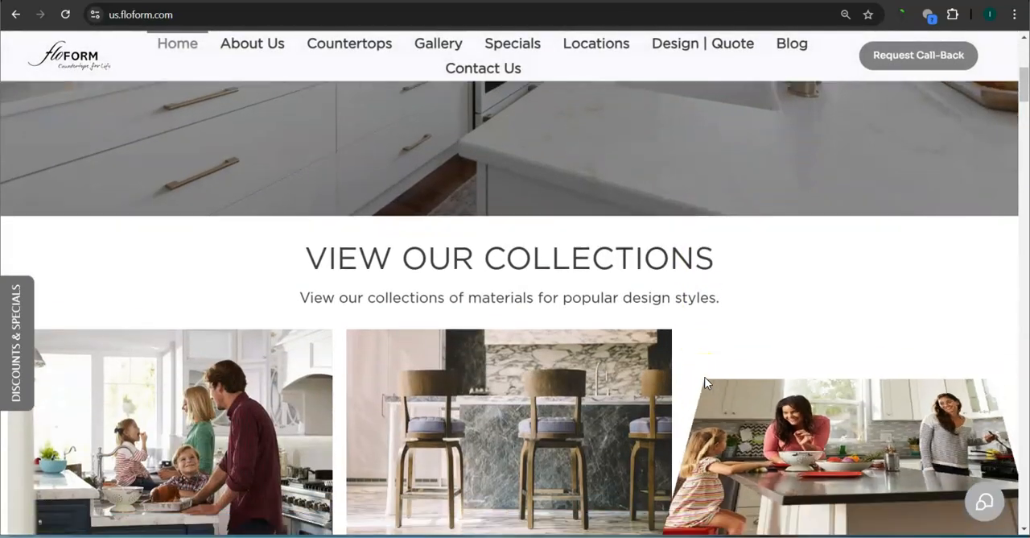
scroll(down, 3)
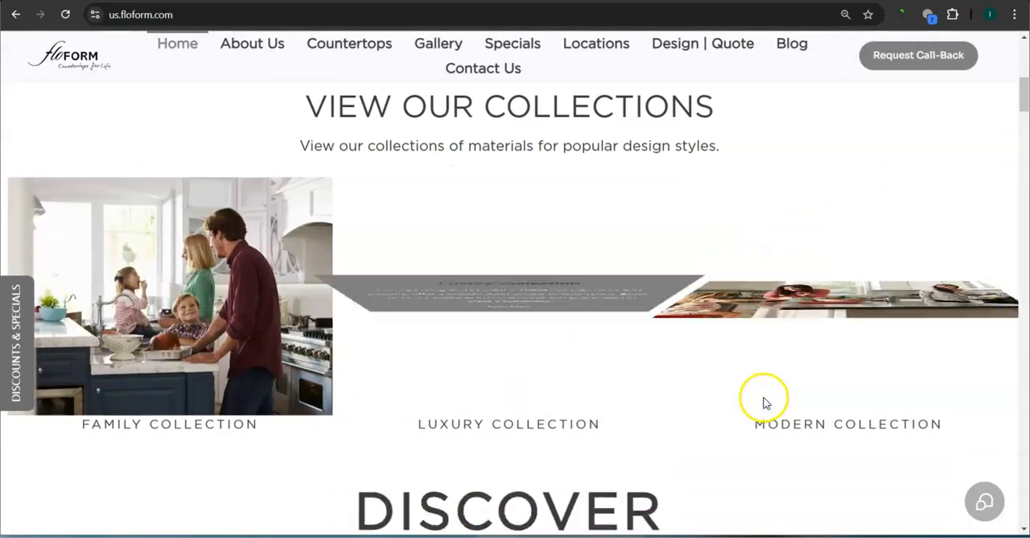
scroll(down, 3)
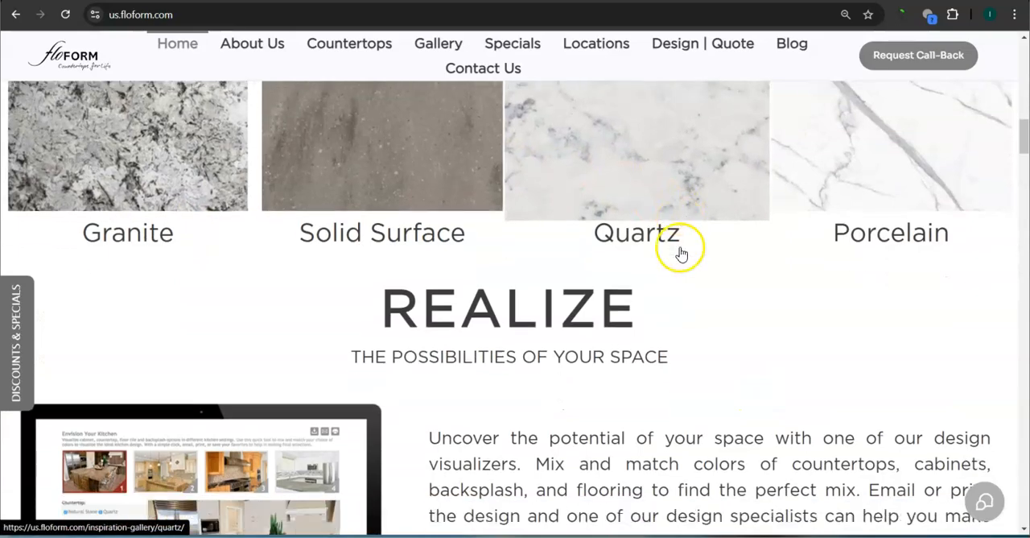
scroll(down, 3)
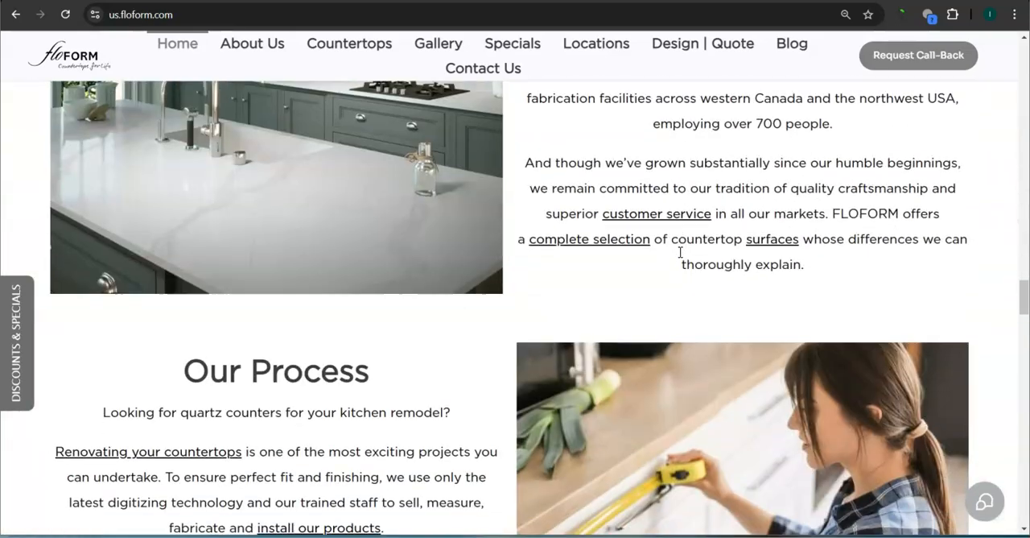
scroll(down, 3)
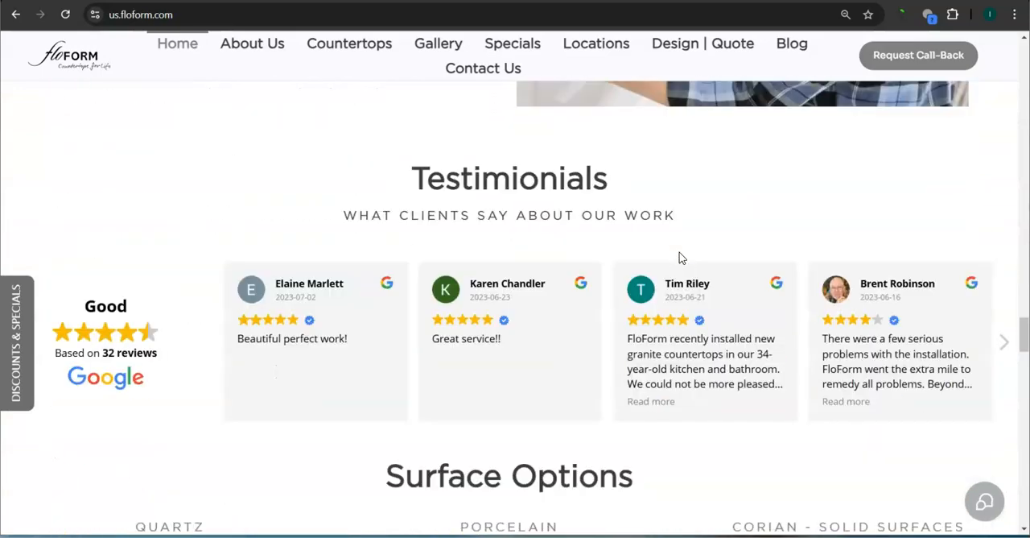
scroll(down, 3)
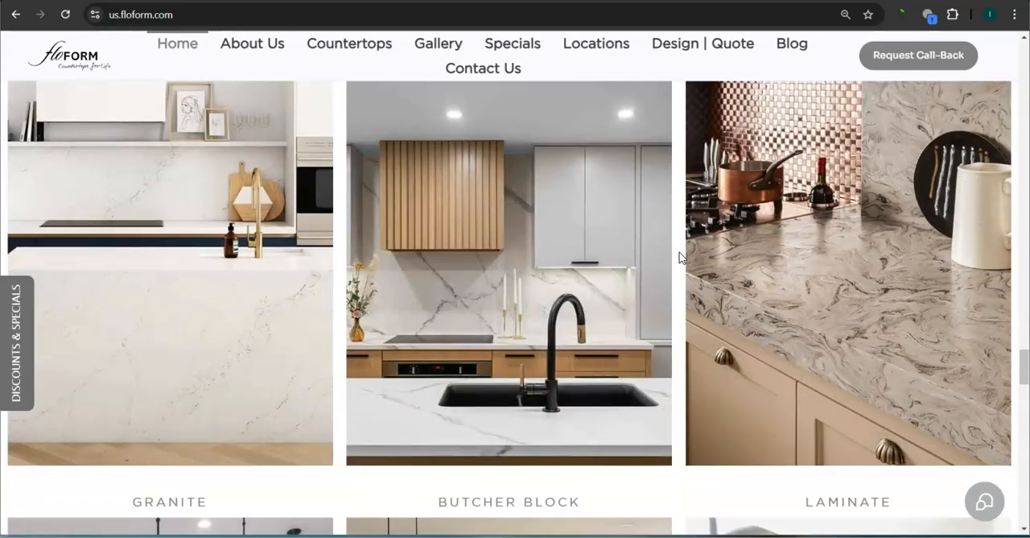
mouse_move(629, 341)
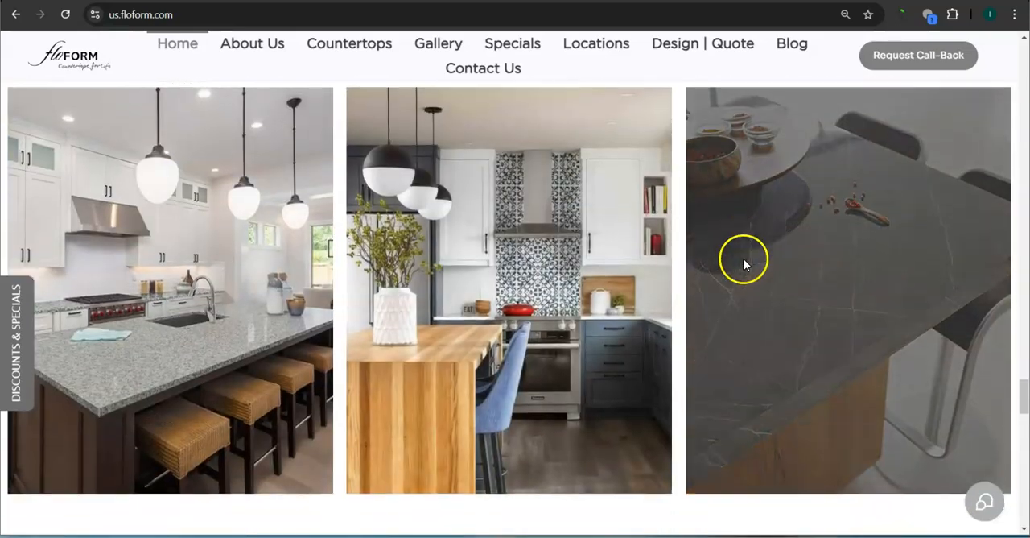
scroll(down, 3)
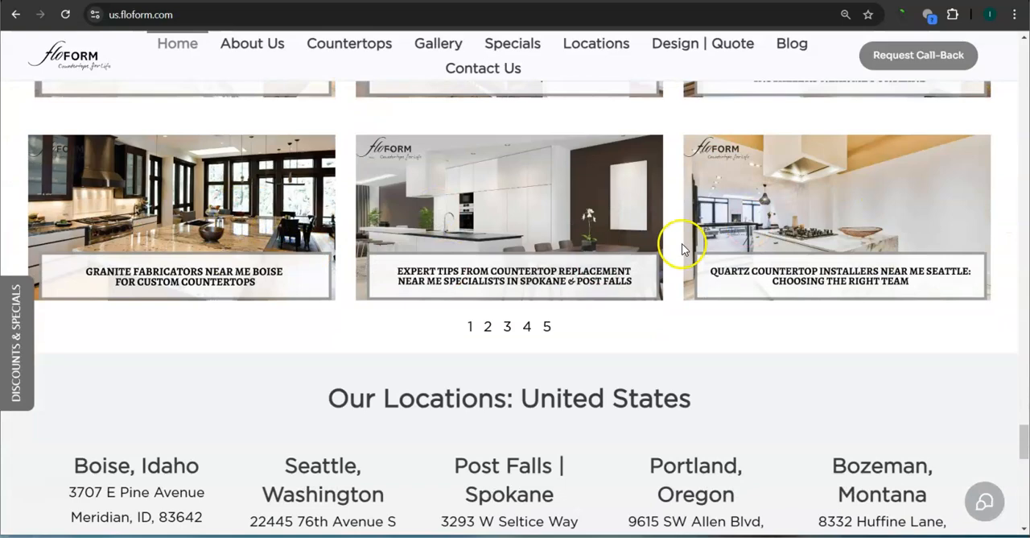
scroll(down, 3)
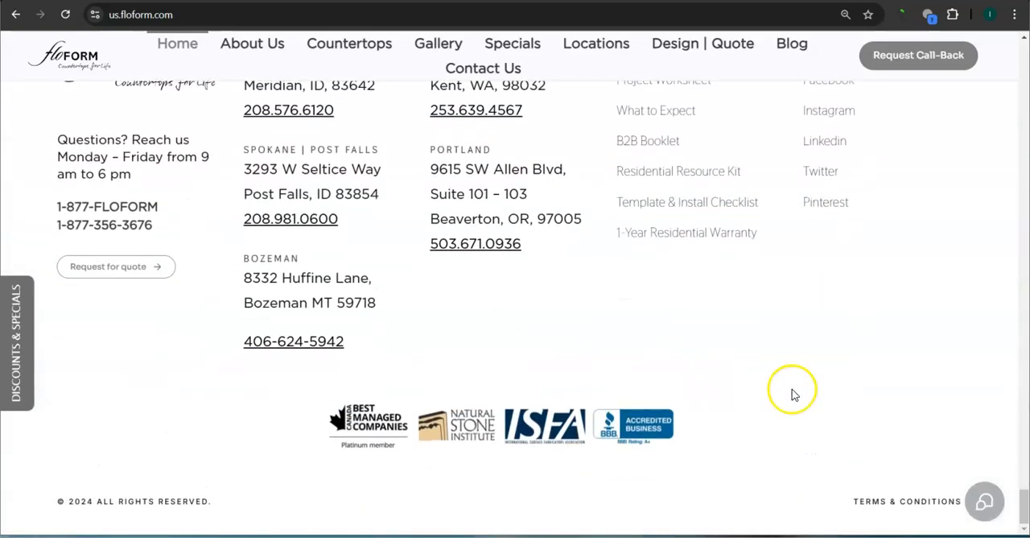
key(ctrl+a)
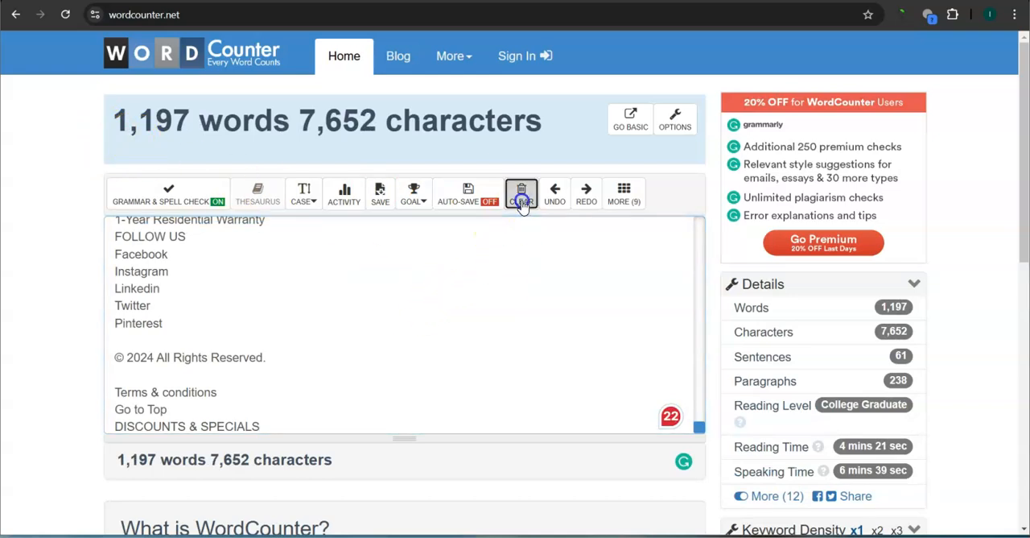
Clear Floform's counted homepage text (1,197 words, 7,652 characters) from WordCounter.
click(520, 193)
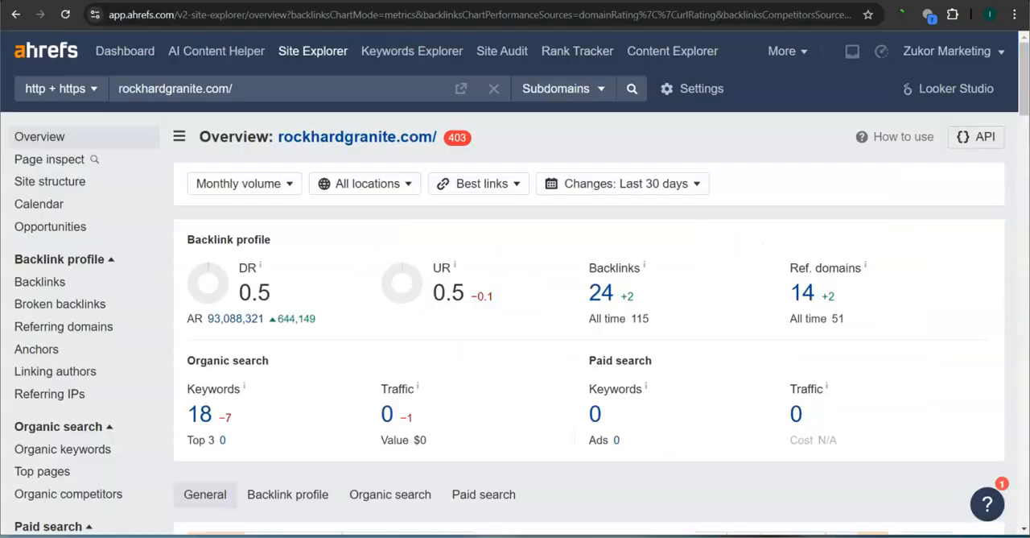
mouse_move(125, 494)
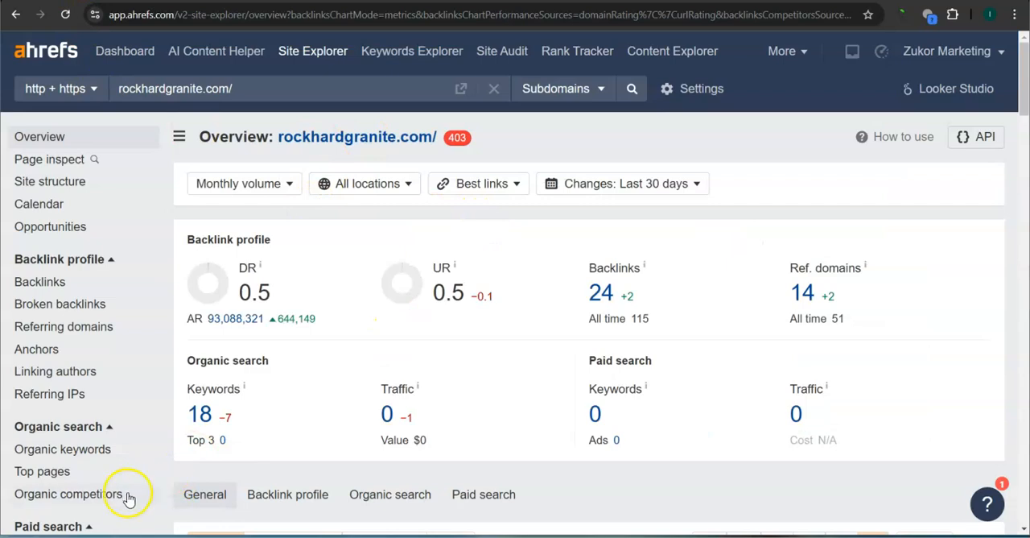
mouse_move(169, 472)
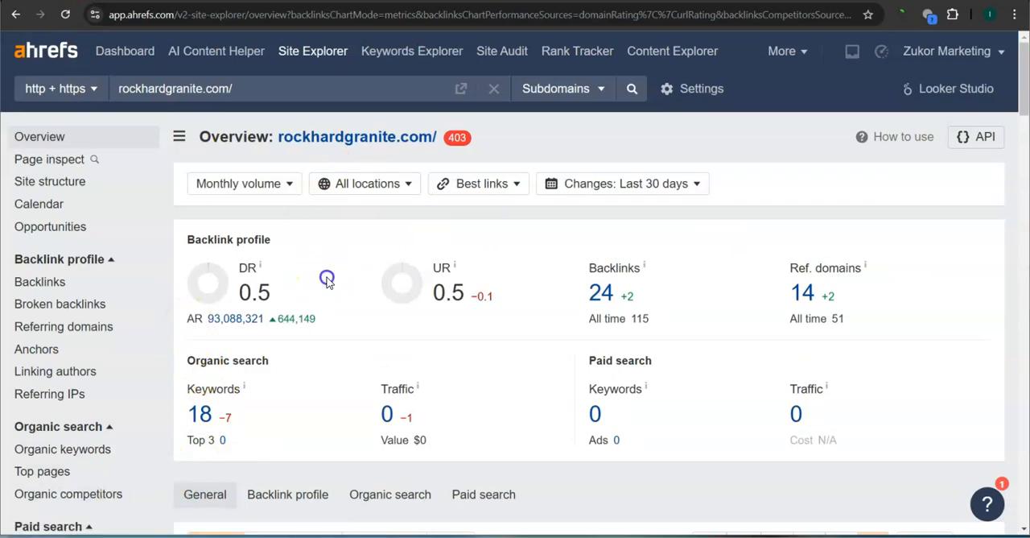
mouse_move(338, 324)
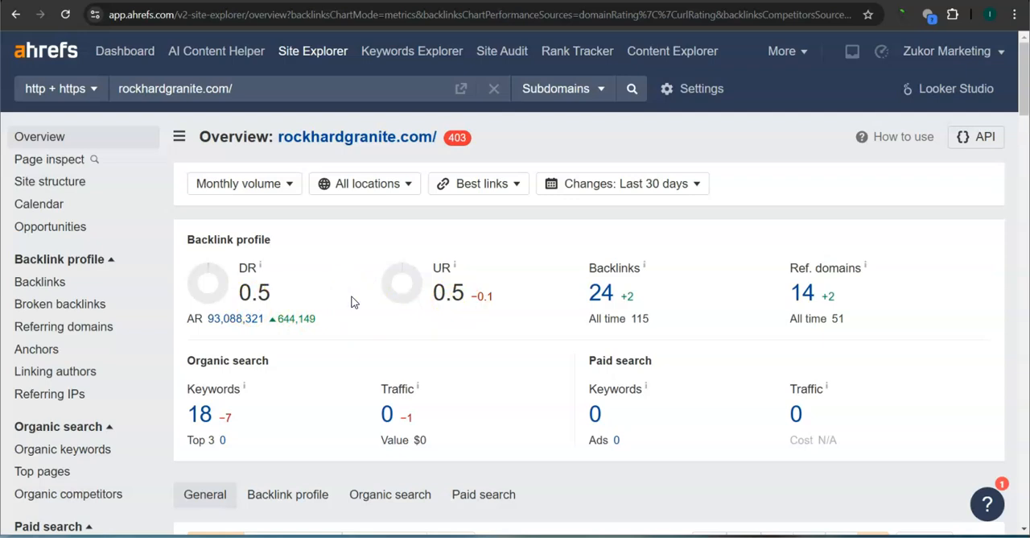
mouse_move(291, 254)
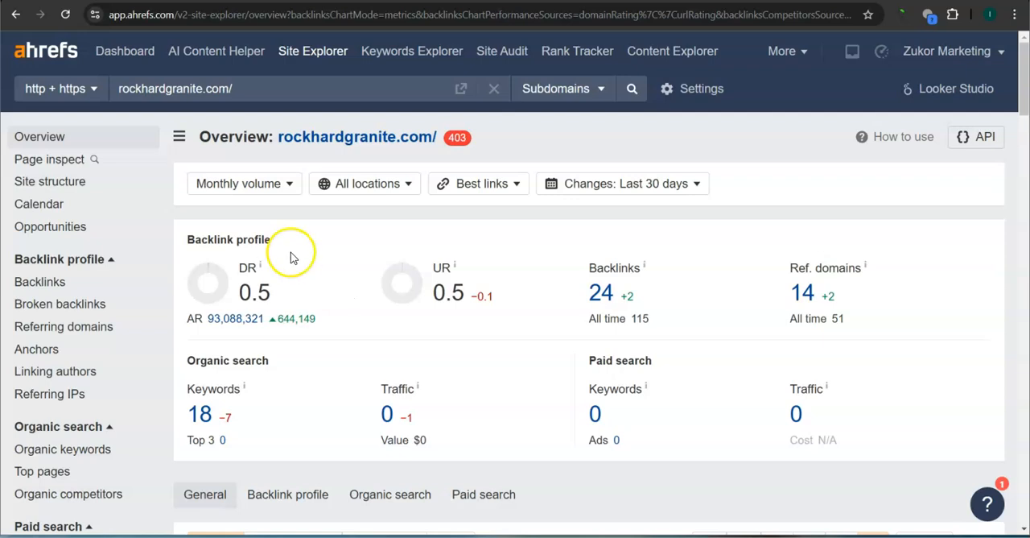
mouse_move(426, 292)
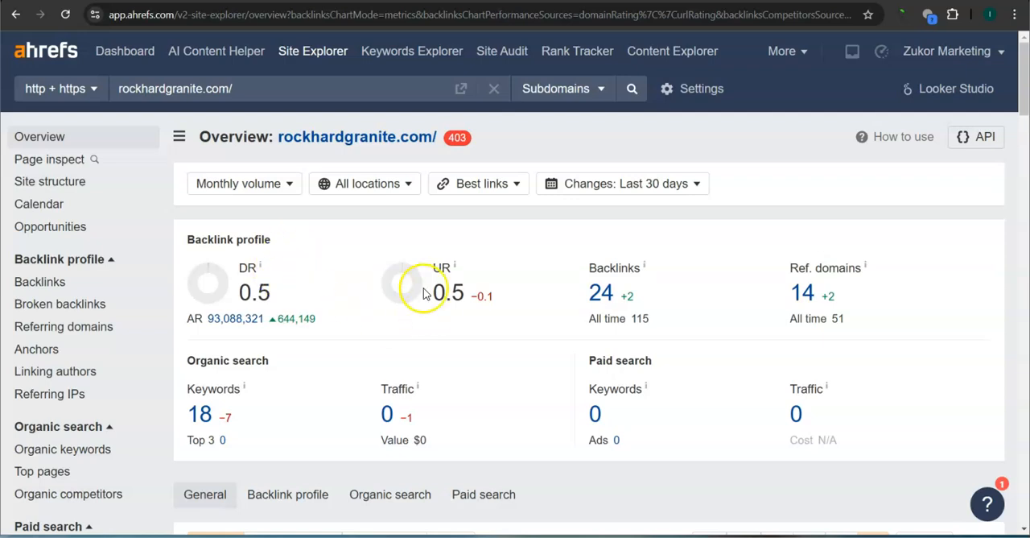
mouse_move(447, 314)
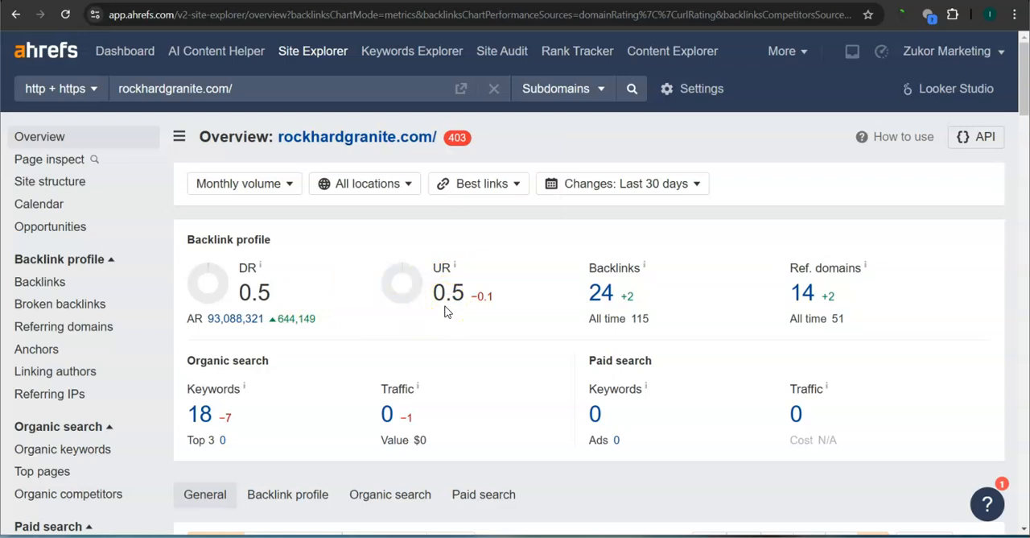
mouse_move(501, 327)
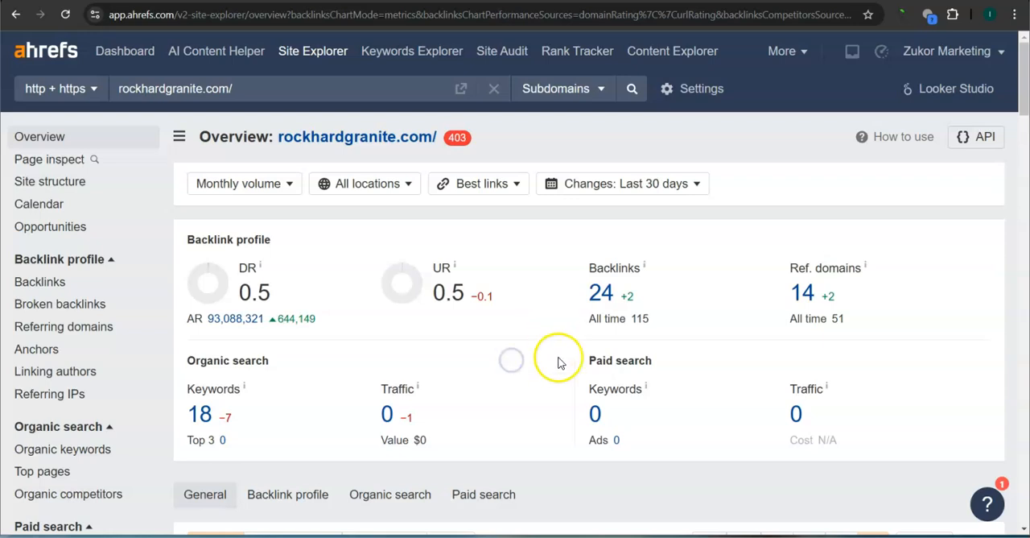
mouse_move(661, 347)
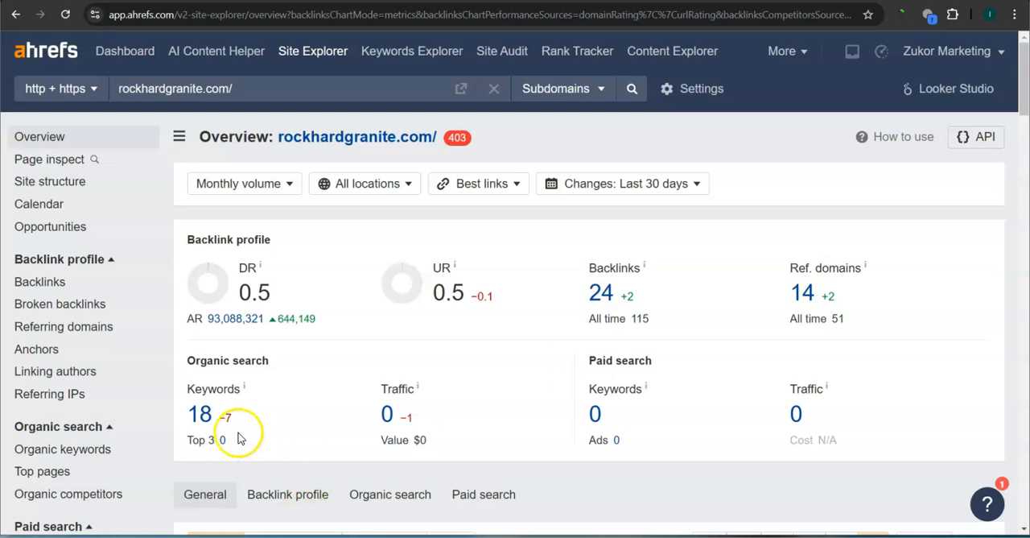
mouse_move(201, 413)
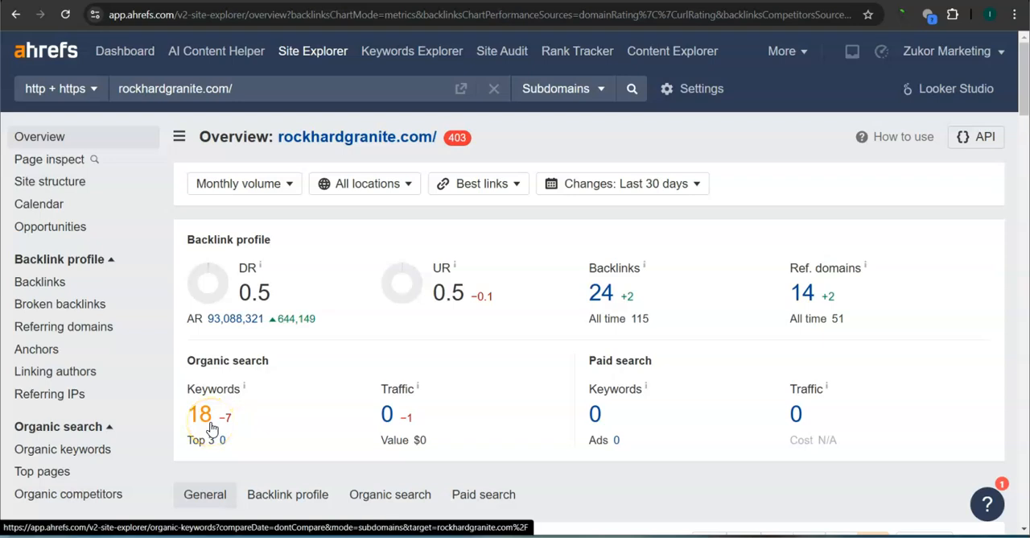
mouse_move(95, 121)
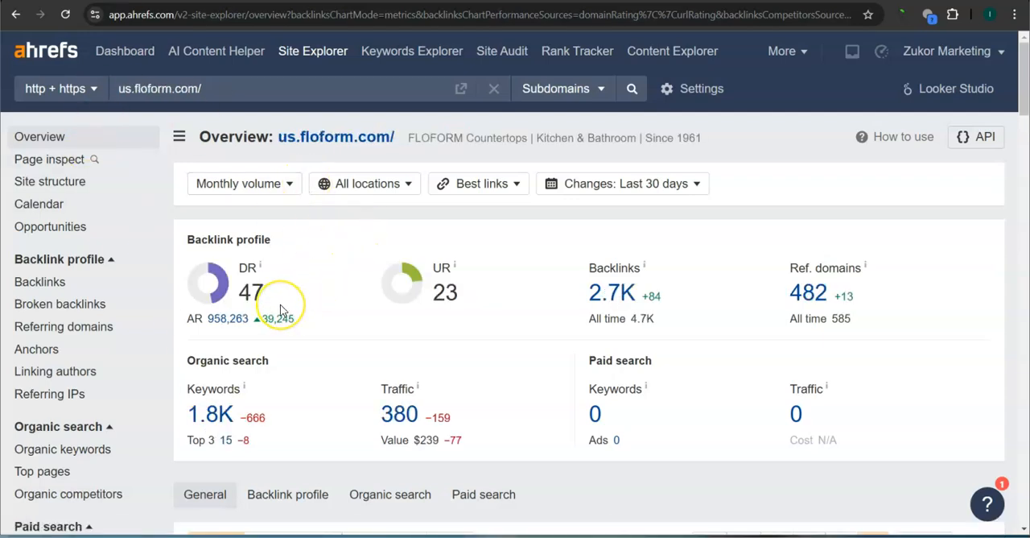
mouse_move(454, 330)
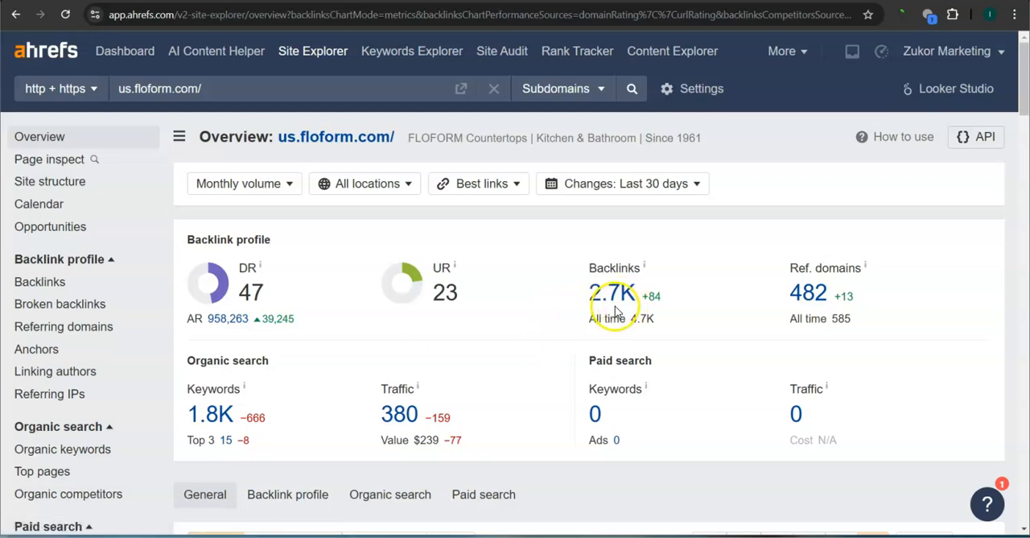
mouse_move(809, 292)
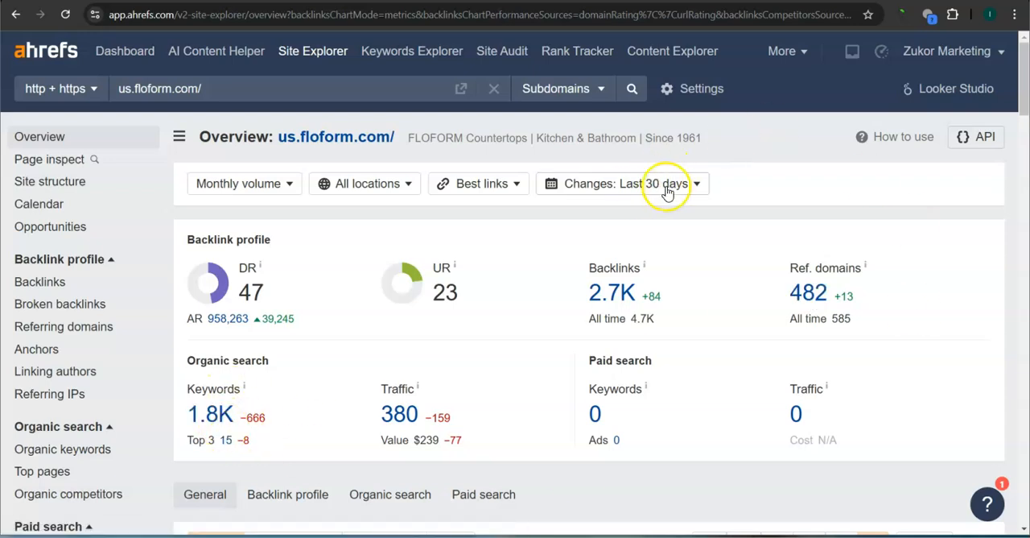
mouse_move(397, 414)
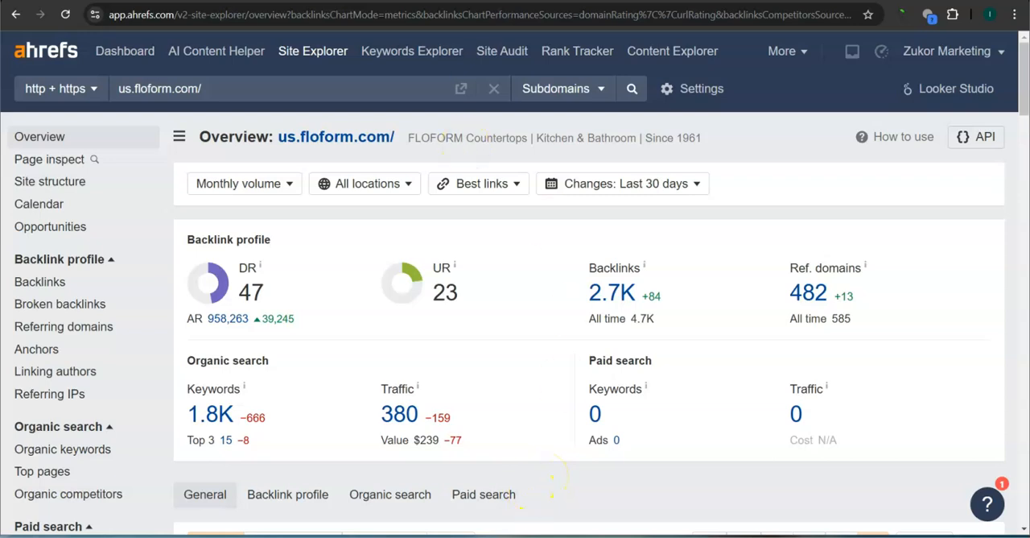
Open us.floform.com's Referring domains report and scroll through its 482 domains.
click(63, 326)
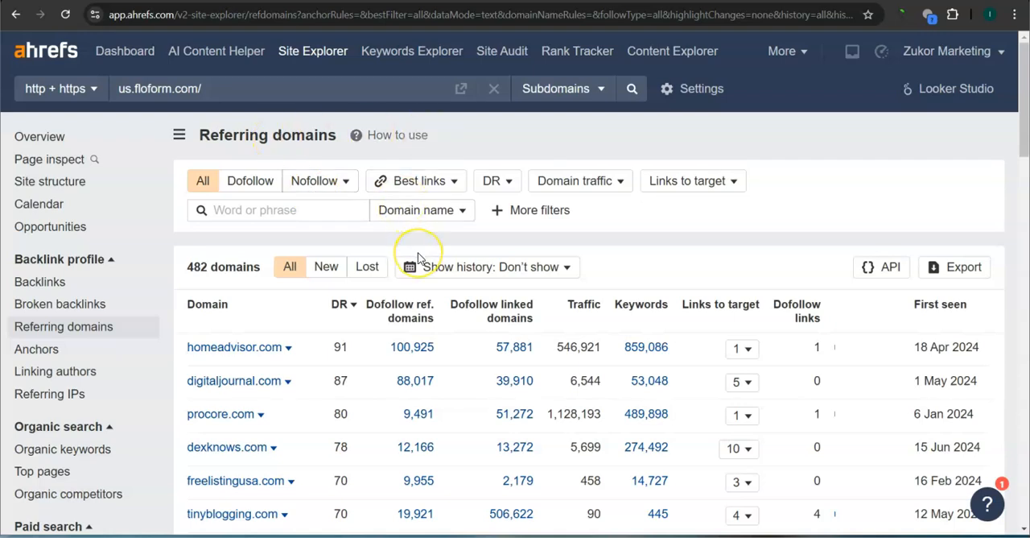
mouse_move(288, 354)
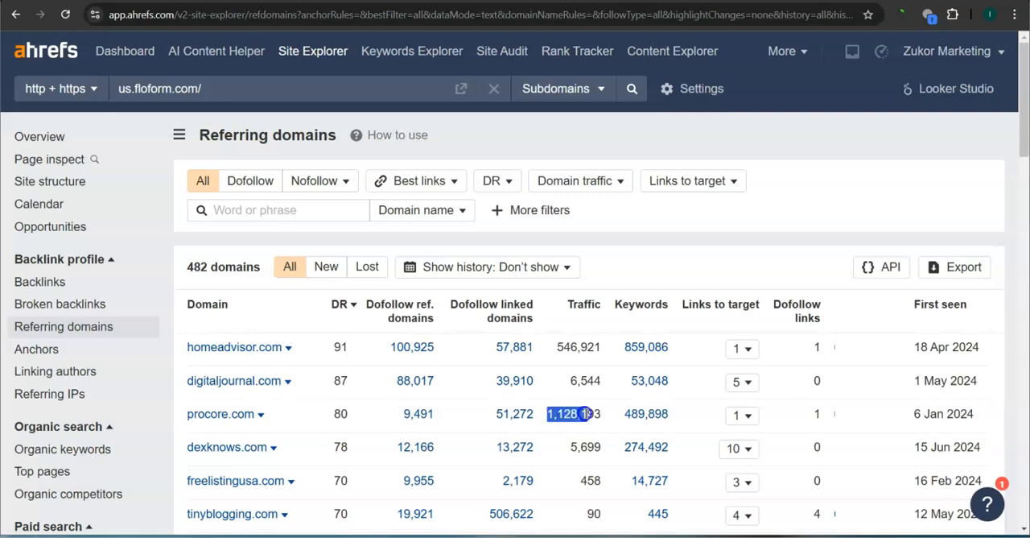
scroll(down, 3)
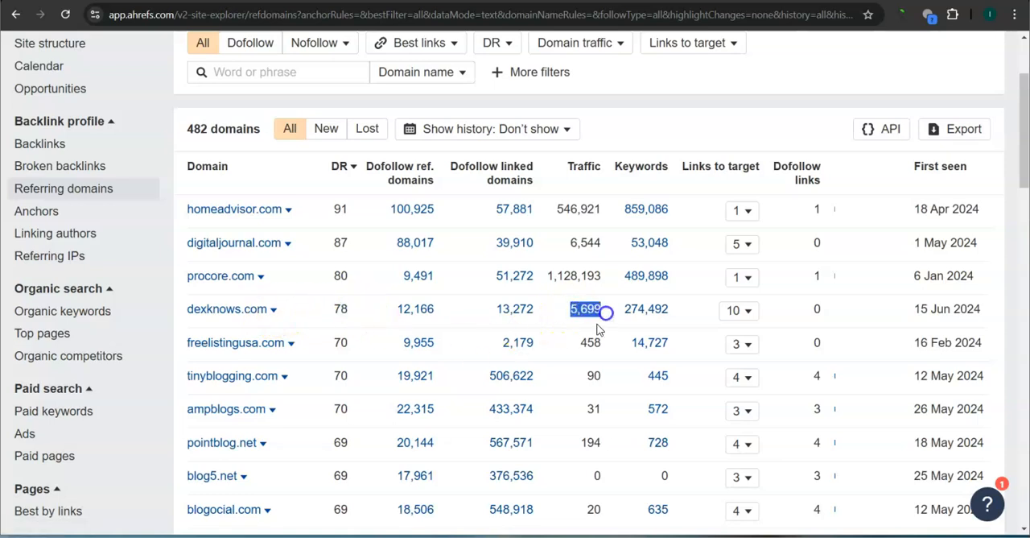
scroll(down, 3)
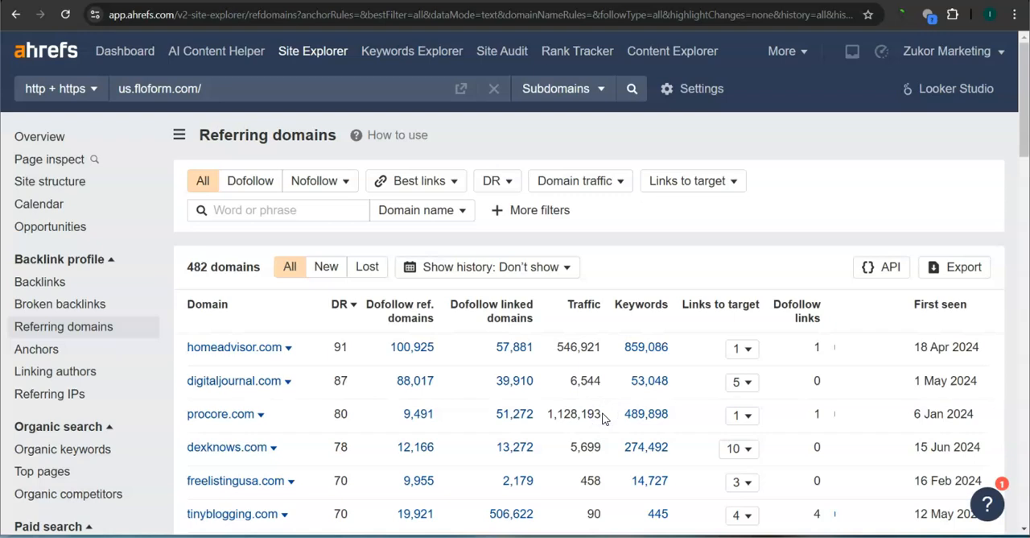
mouse_move(390, 274)
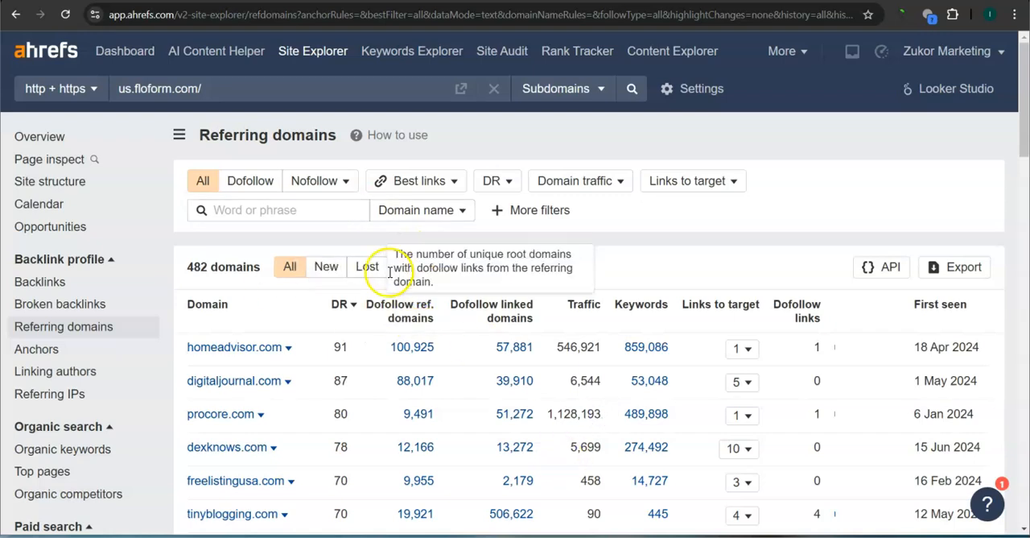
Open us.floform.com's Organic keywords report and scroll through page one of countertop terms.
click(62, 206)
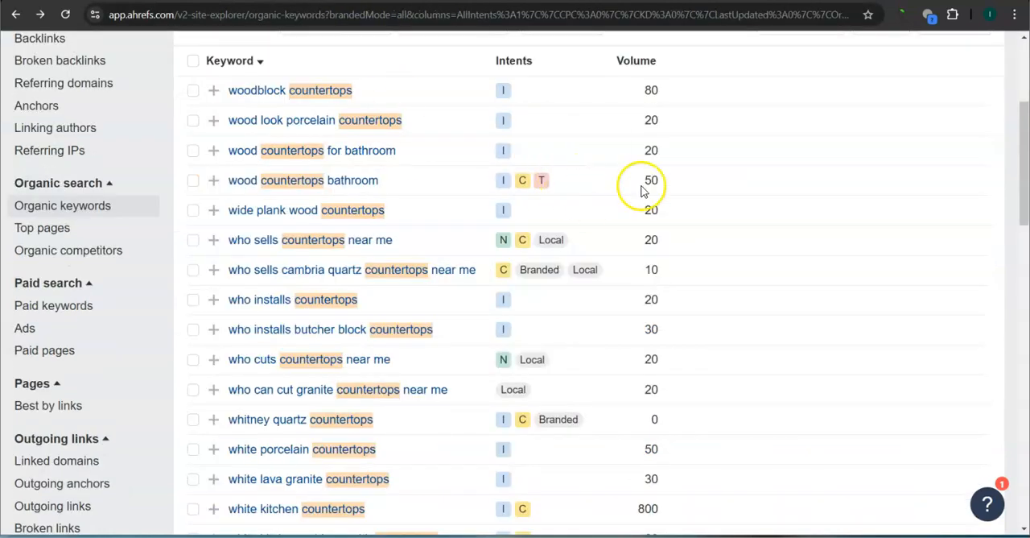
mouse_move(294, 142)
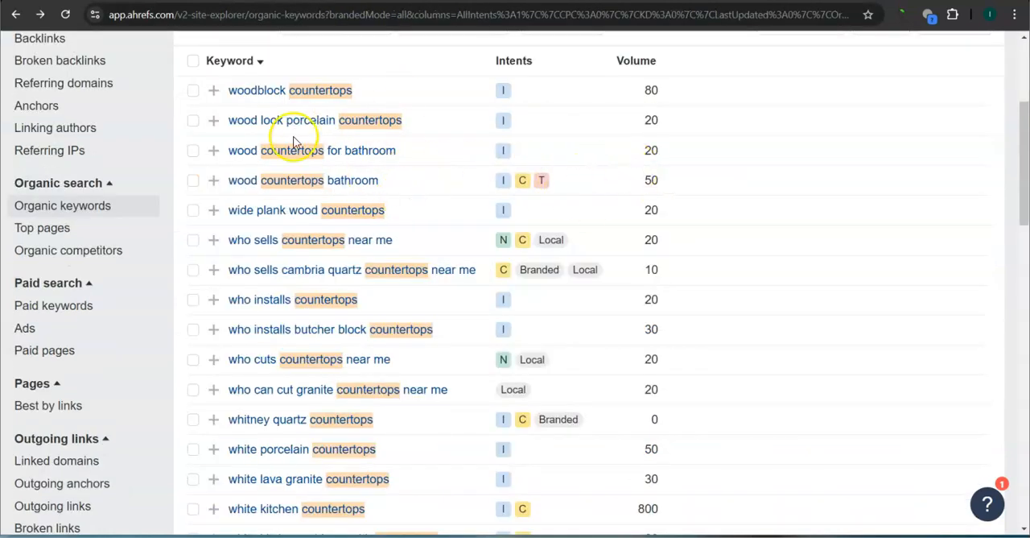
scroll(down, 3)
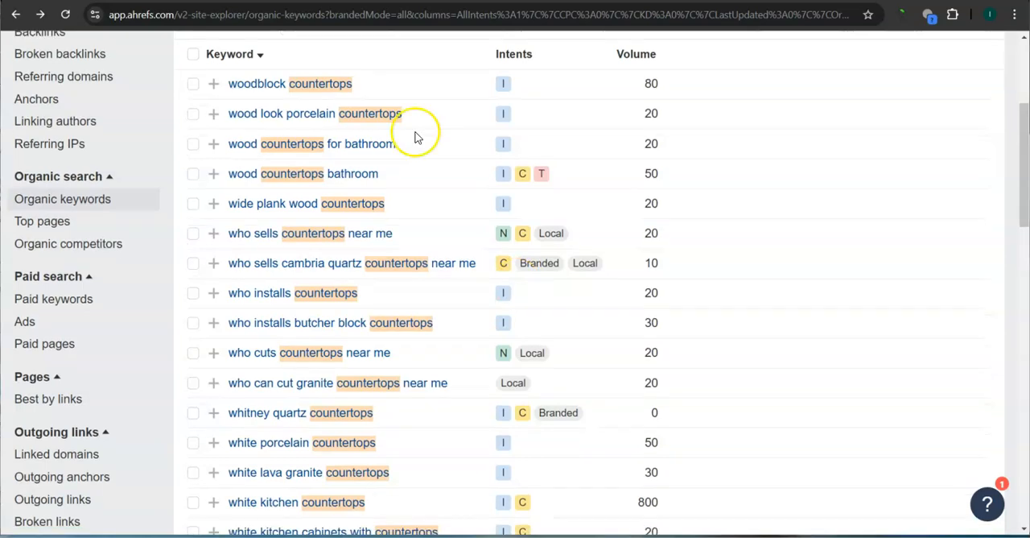
mouse_move(459, 127)
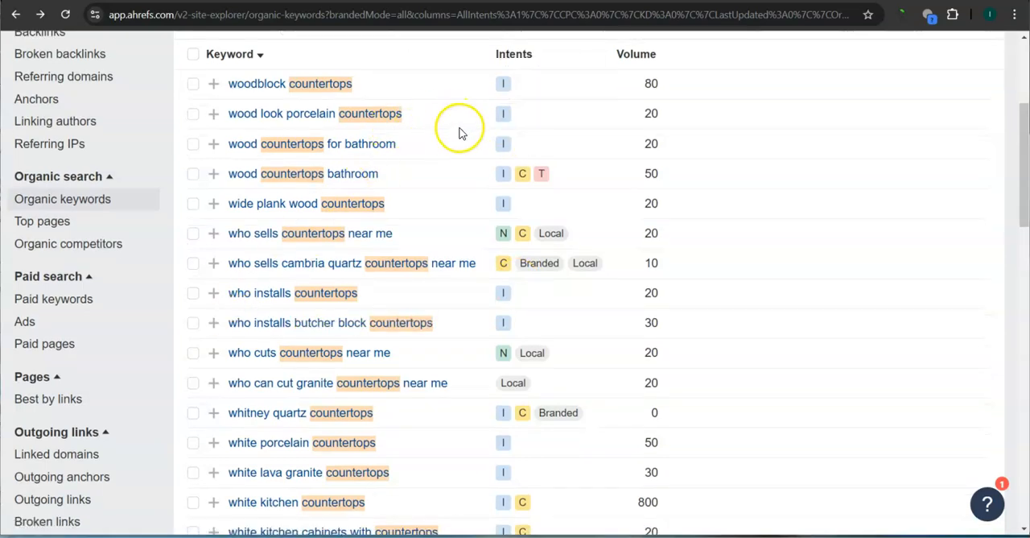
scroll(down, 3)
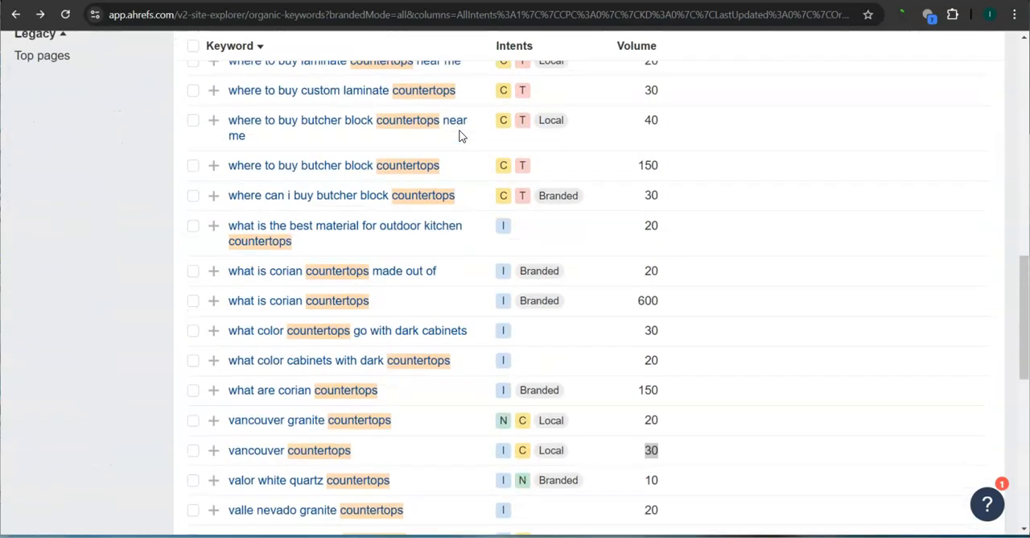
scroll(down, 3)
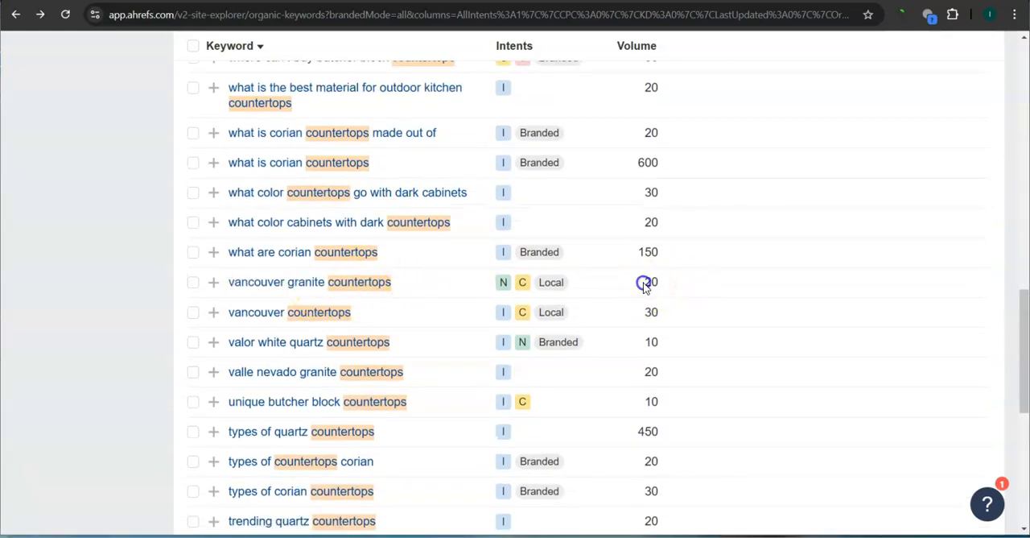
mouse_move(257, 363)
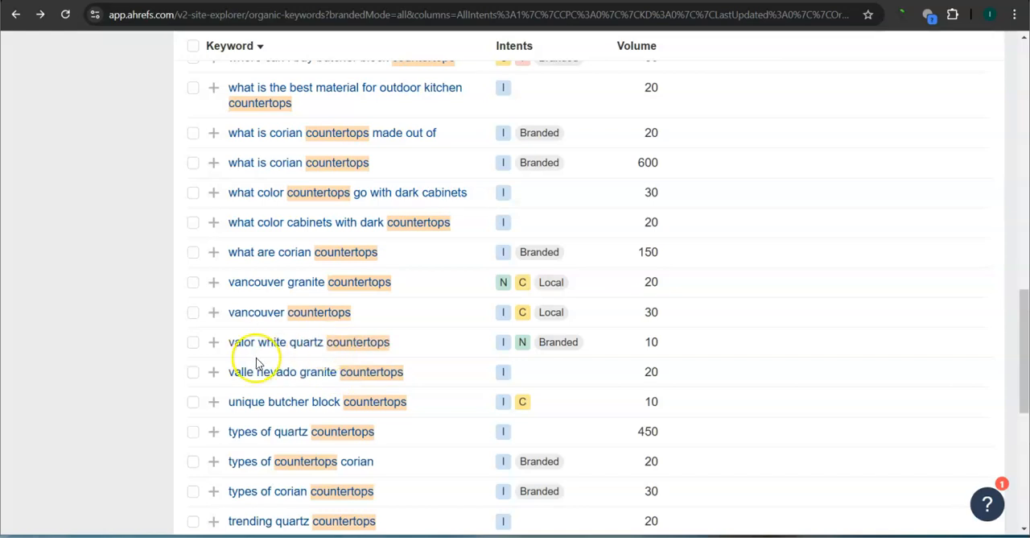
mouse_move(690, 304)
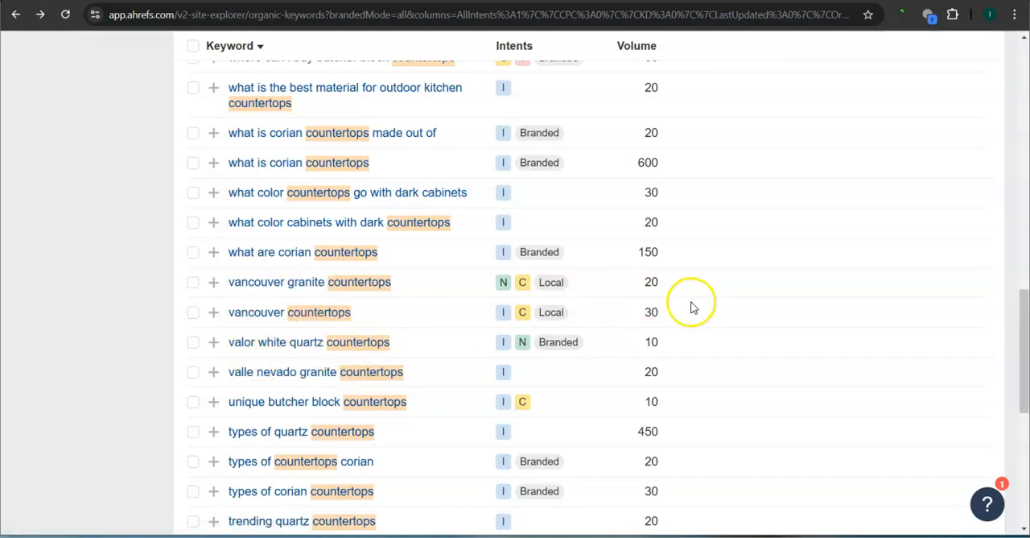
scroll(down, 3)
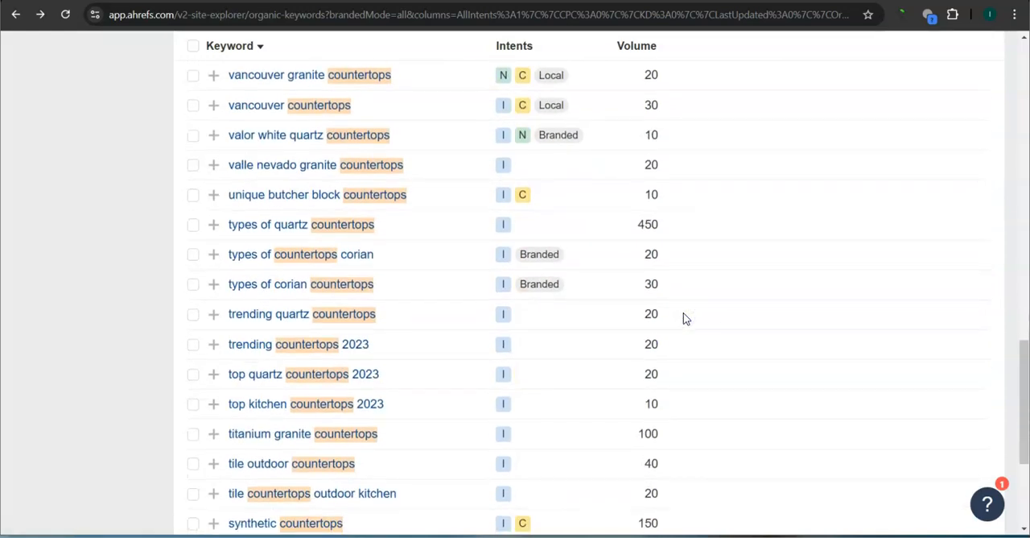
scroll(down, 3)
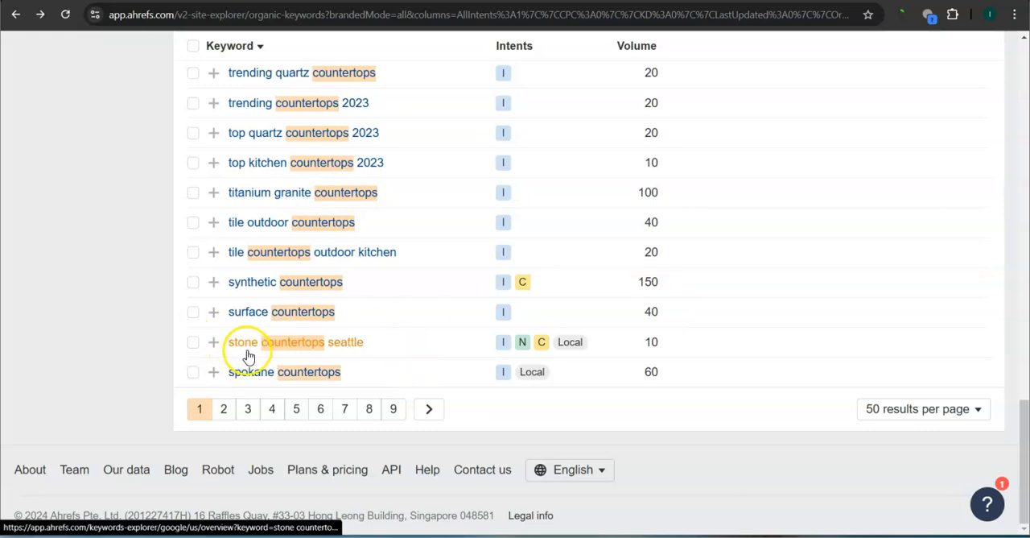
mouse_move(640, 341)
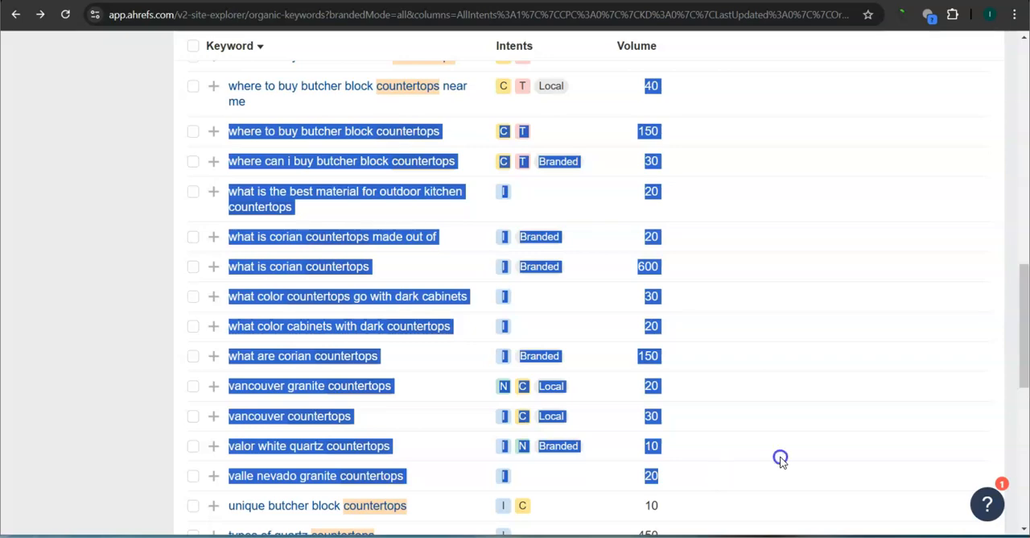
click(780, 460)
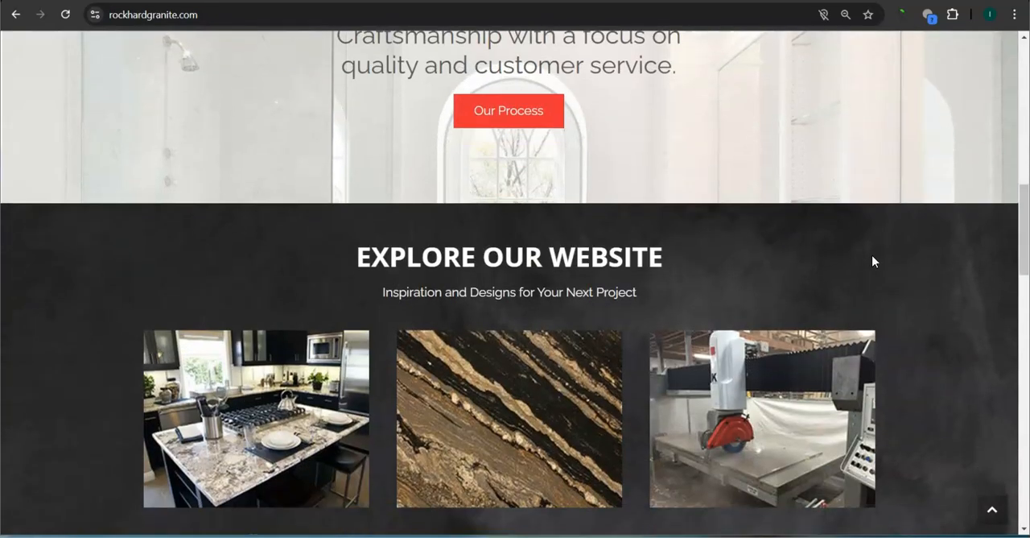
Scroll the Rock Hard Granite homepage past its Gallery, Products and Process cards.
scroll(down, 3)
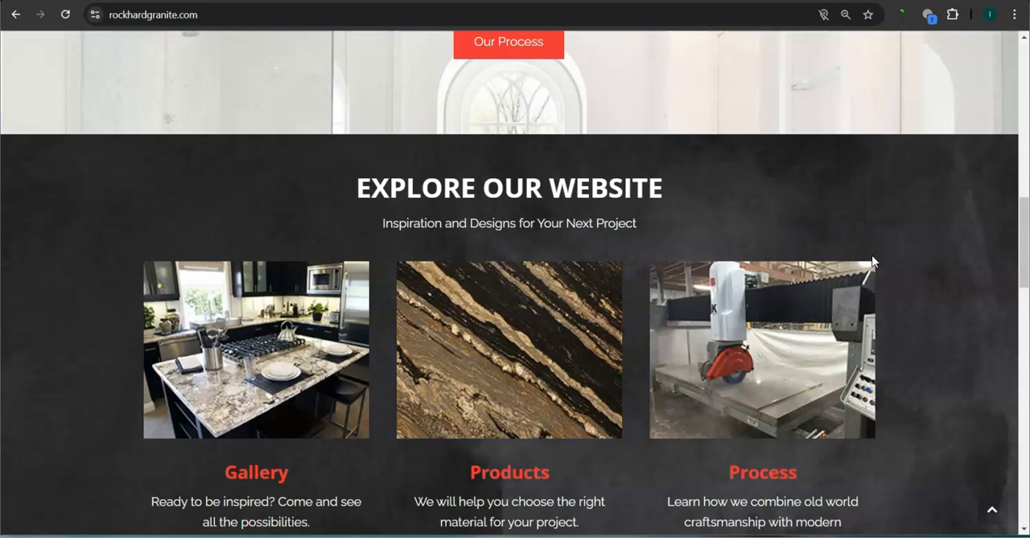
scroll(down, 3)
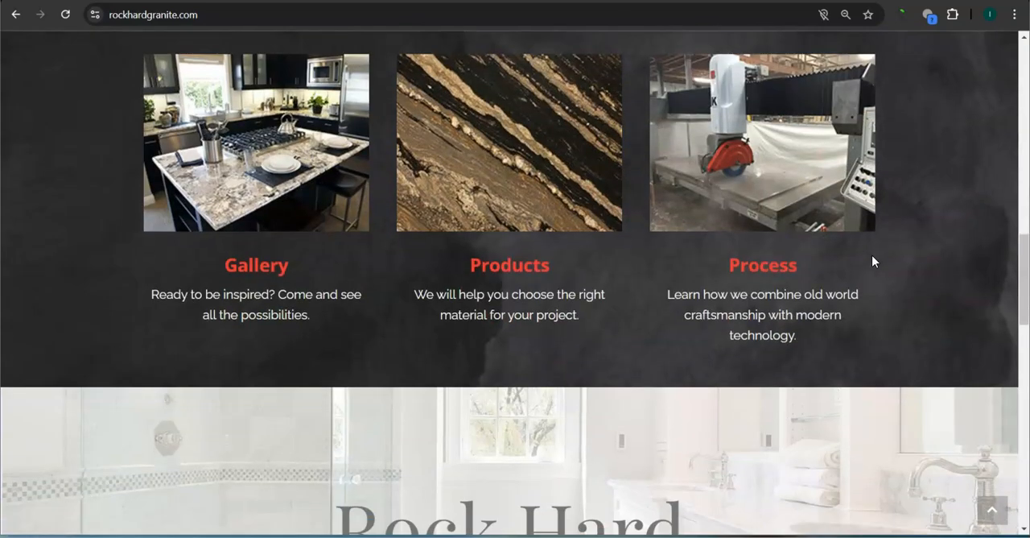